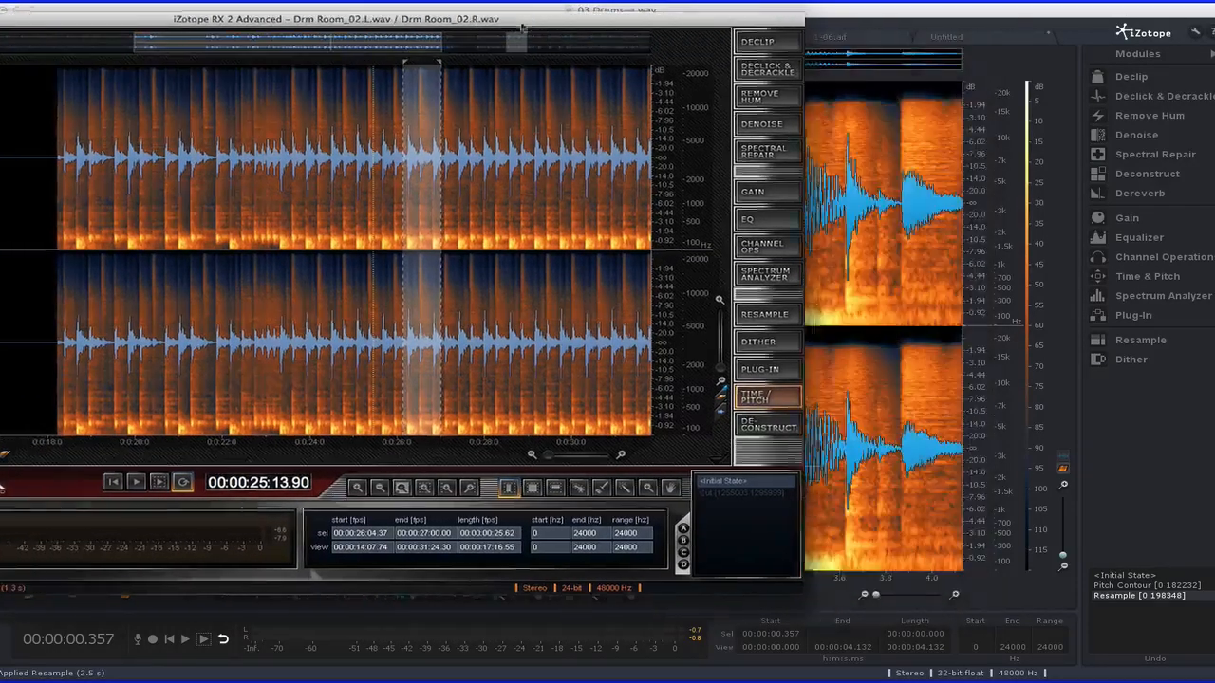
Flip between the 03 Drums-a and inter full loop recordings, then bring up Guitar with Rev.
click(391, 36)
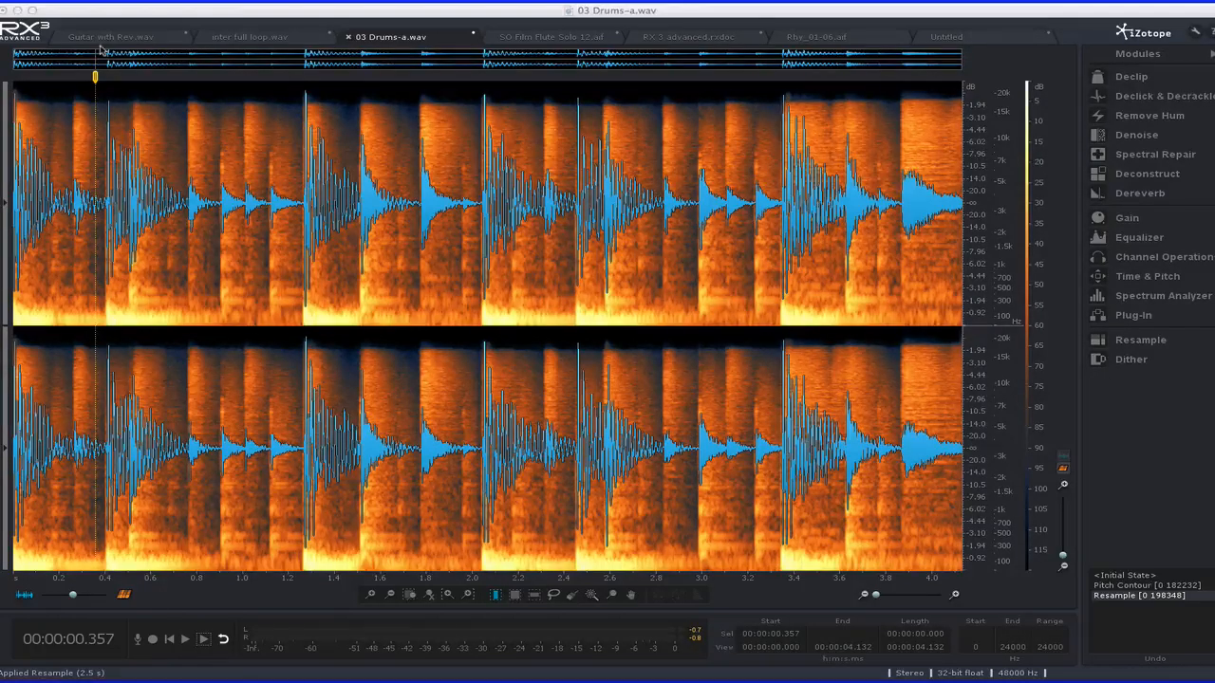
click(248, 36)
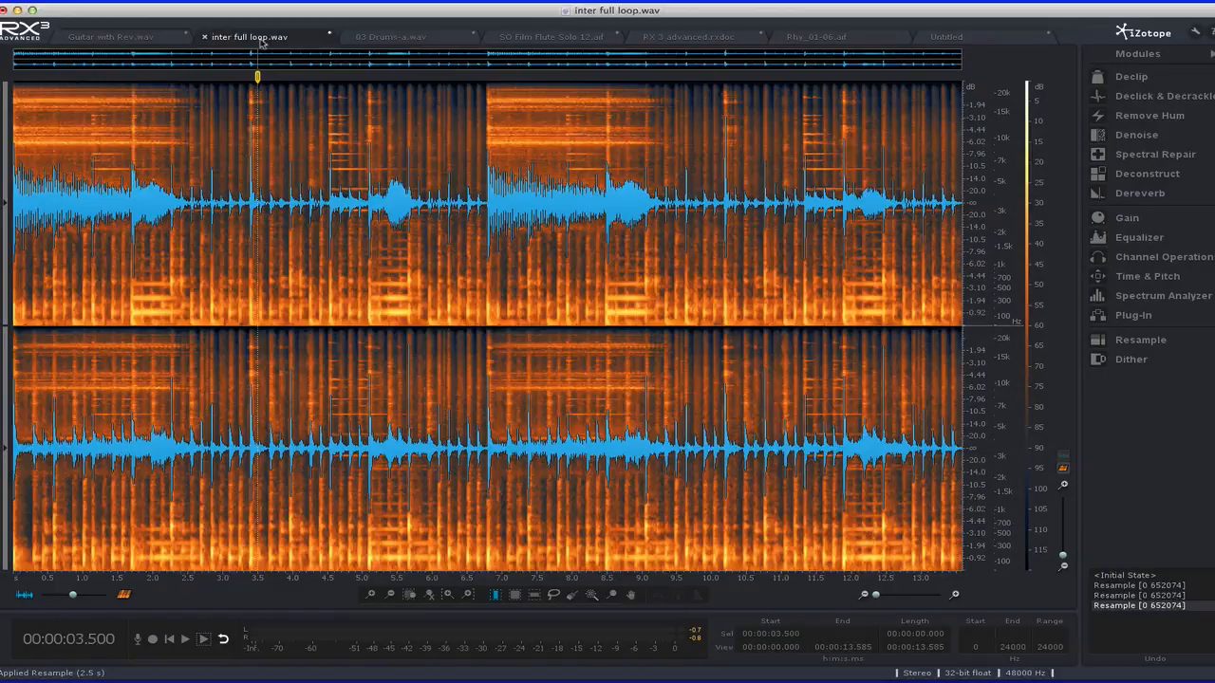
click(391, 36)
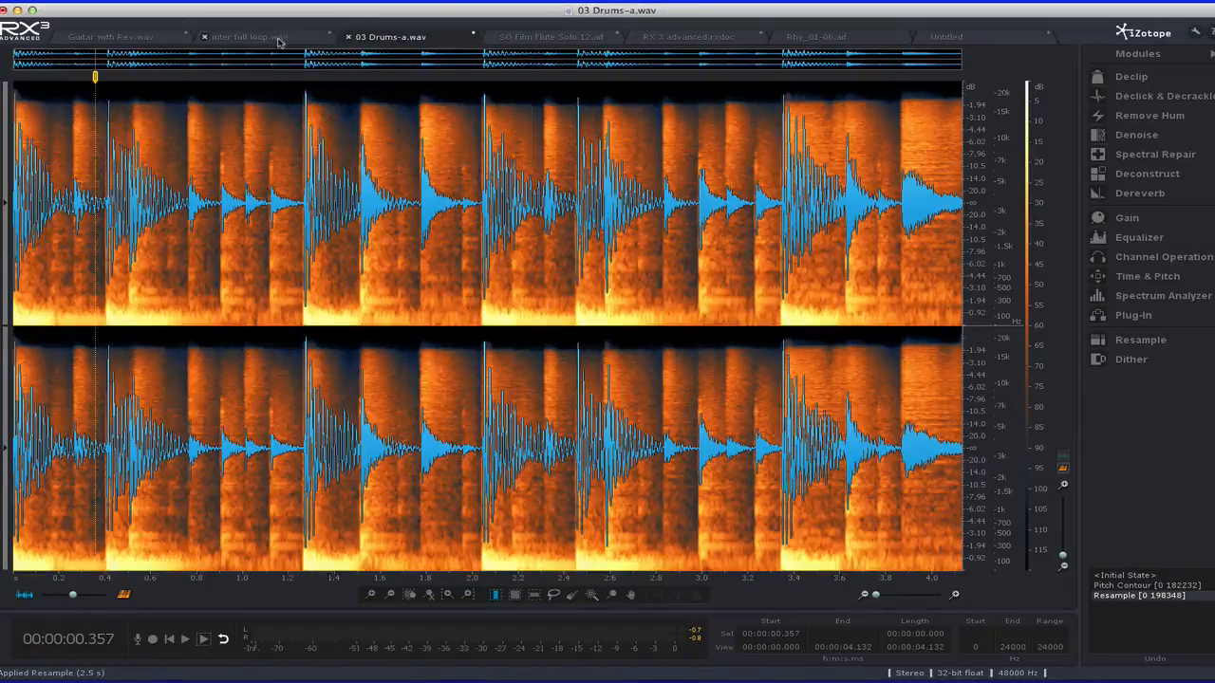
click(249, 38)
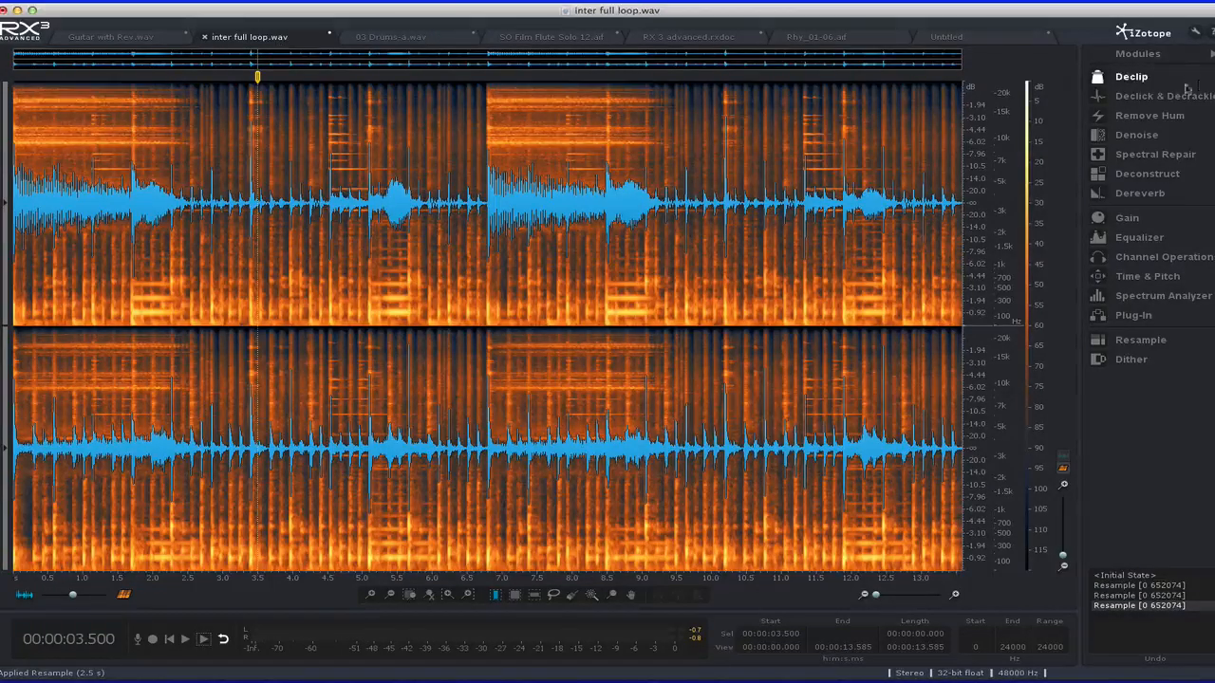
click(110, 36)
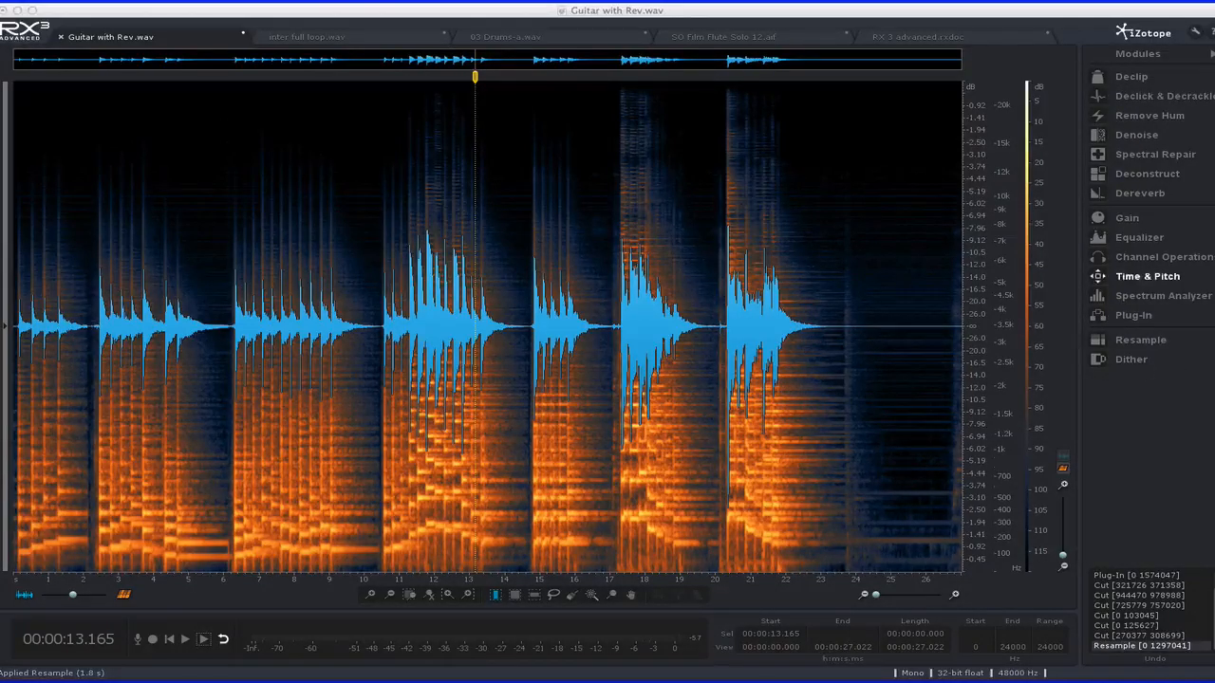
mouse_move(1139, 194)
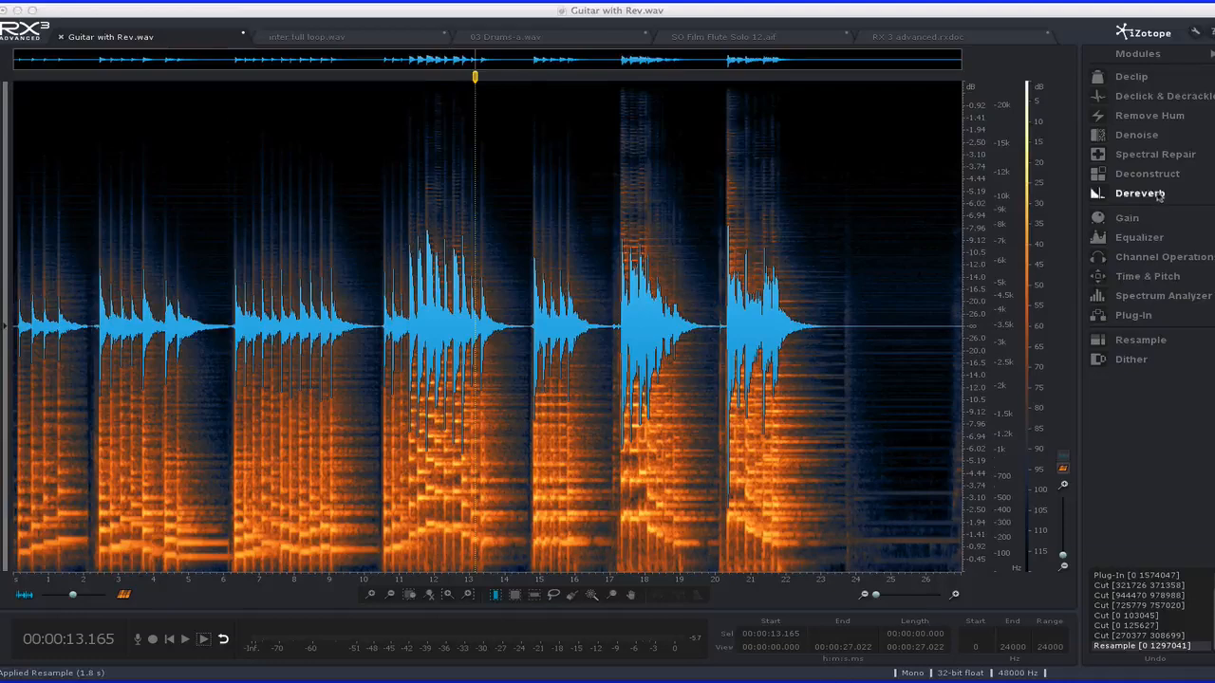
Bring up Dereverb and select the opening stretch of the guitar audio.
click(1139, 193)
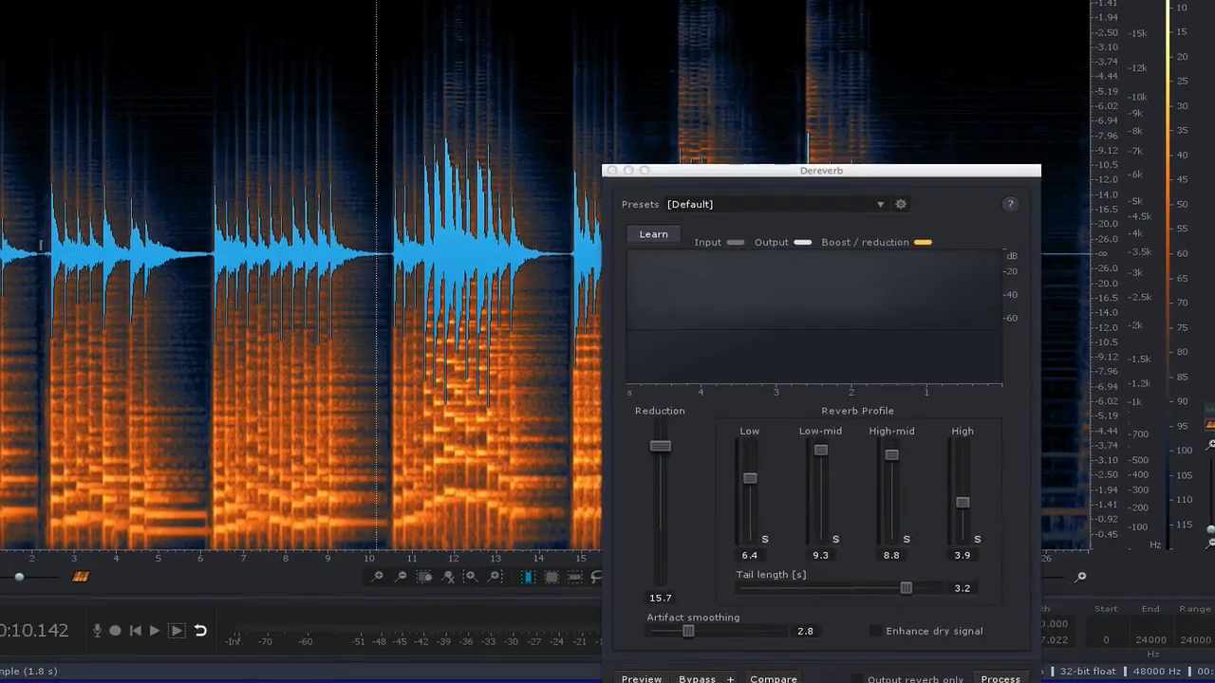
click(176, 630)
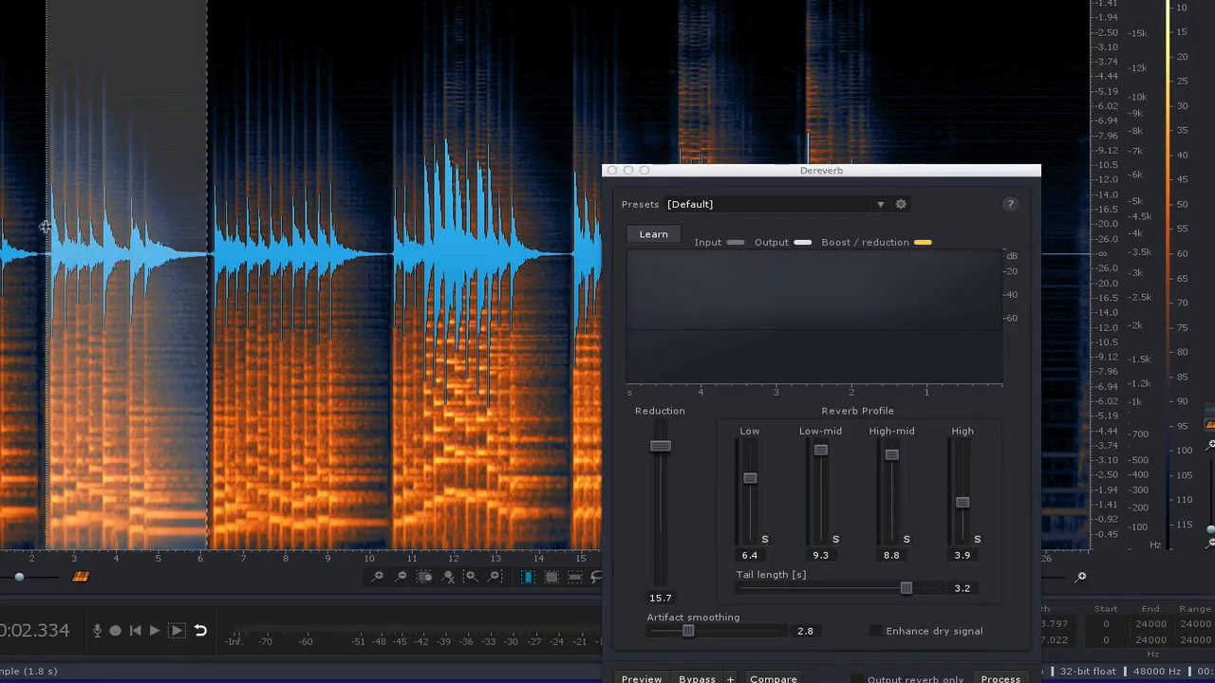
Learn the reverb profile and preview the guitar while lowering the reduction amount.
click(653, 235)
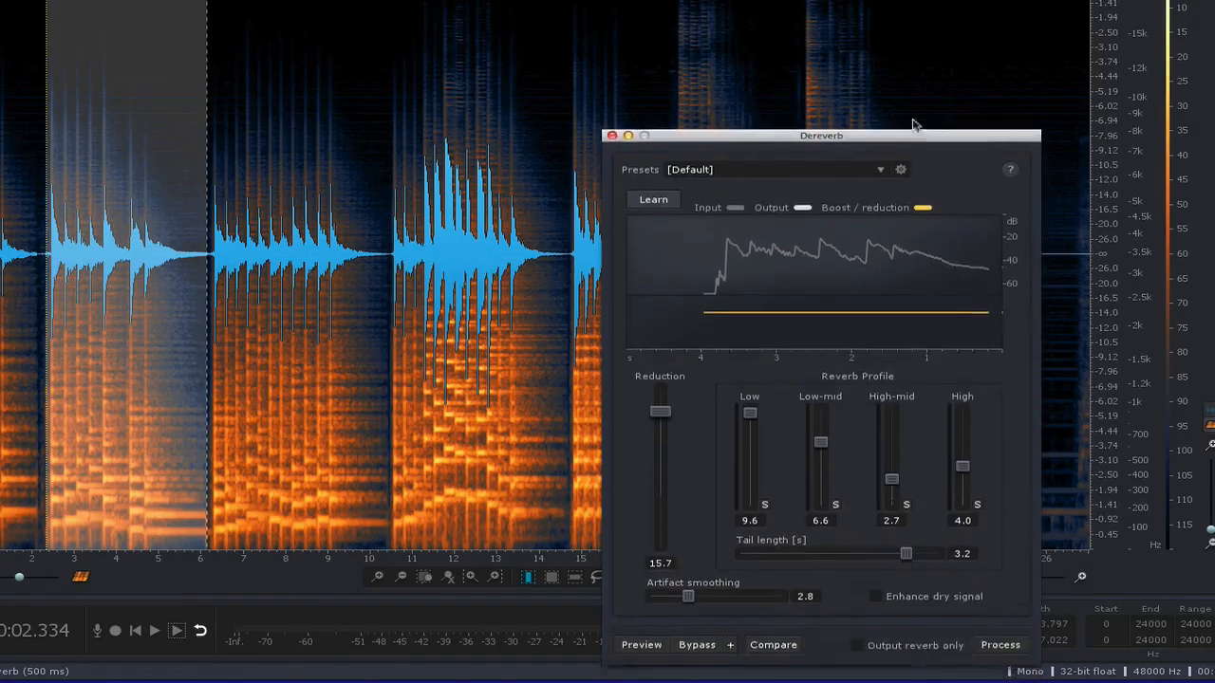
drag(820, 135, 820, 108)
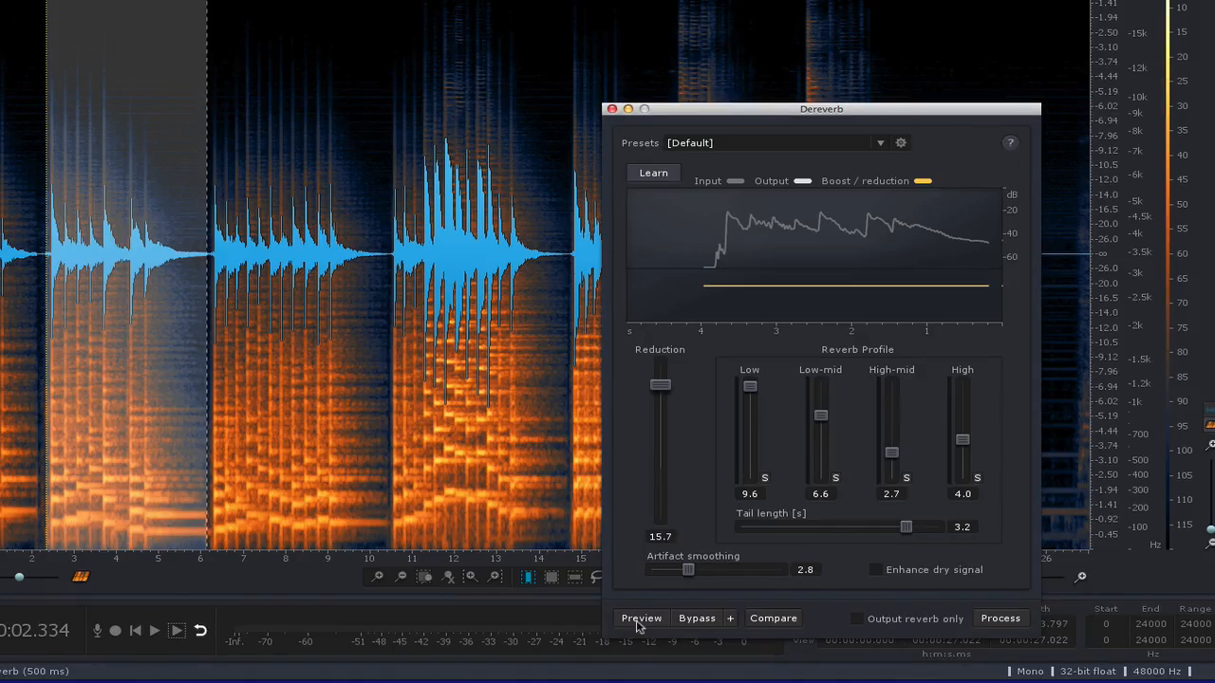
mouse_move(641, 619)
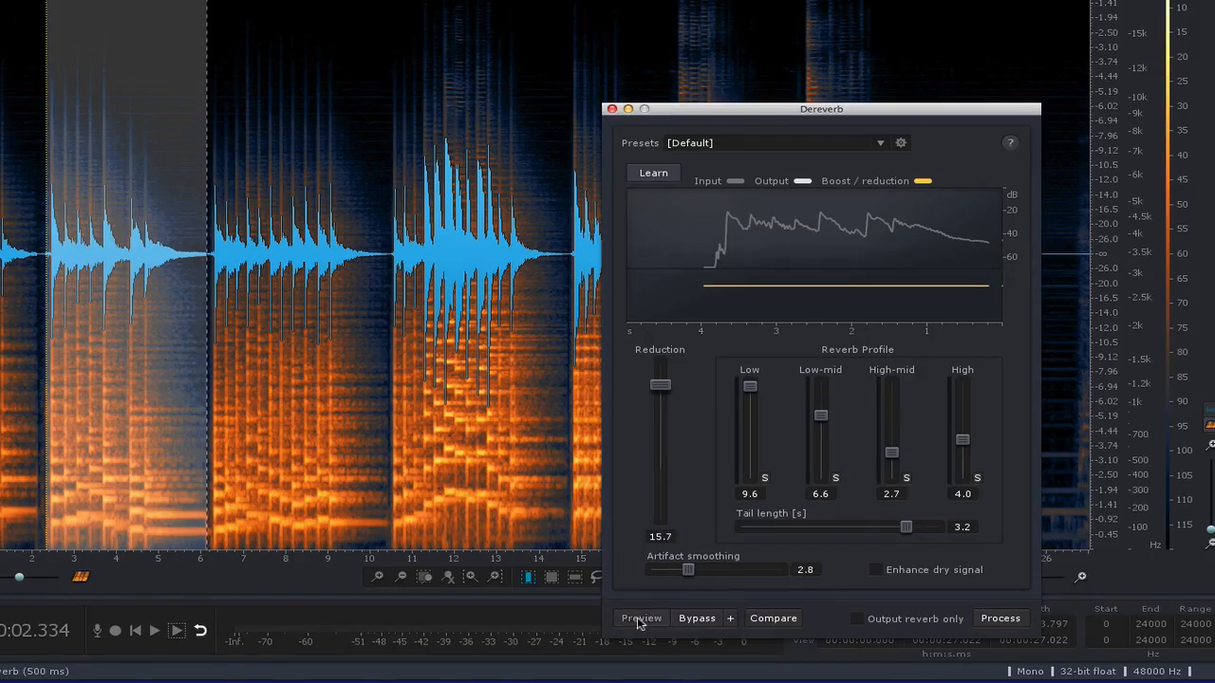
click(642, 618)
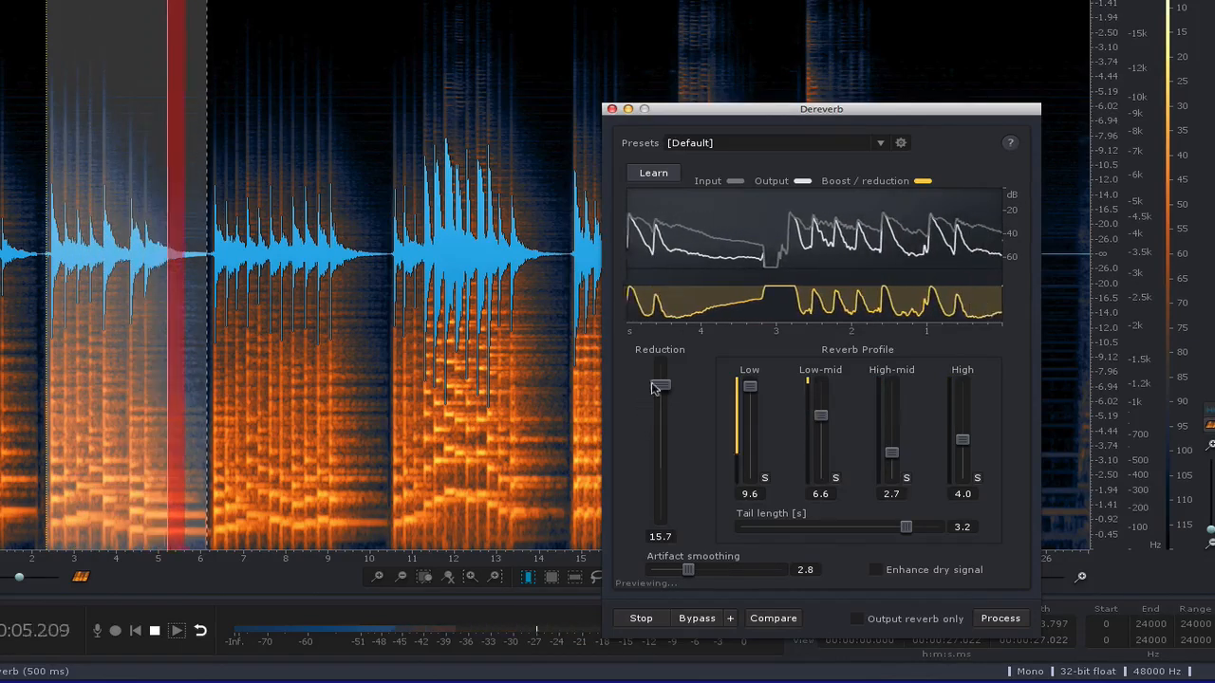
drag(660, 383, 660, 408)
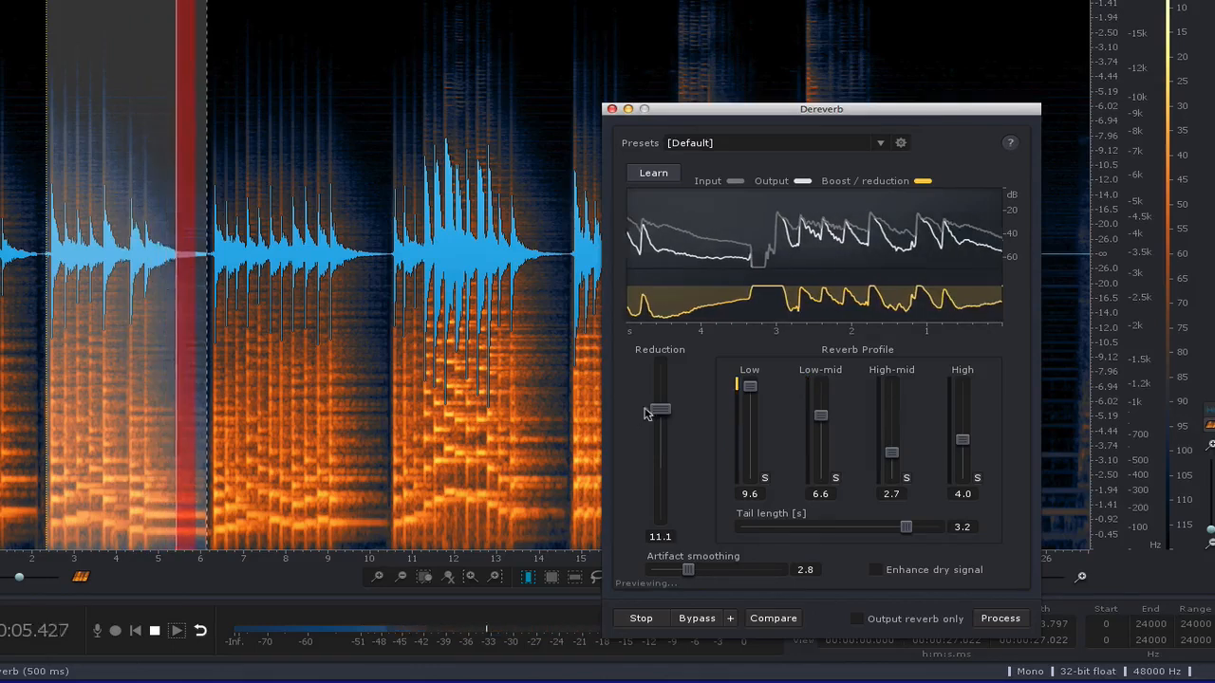
drag(660, 410, 661, 399)
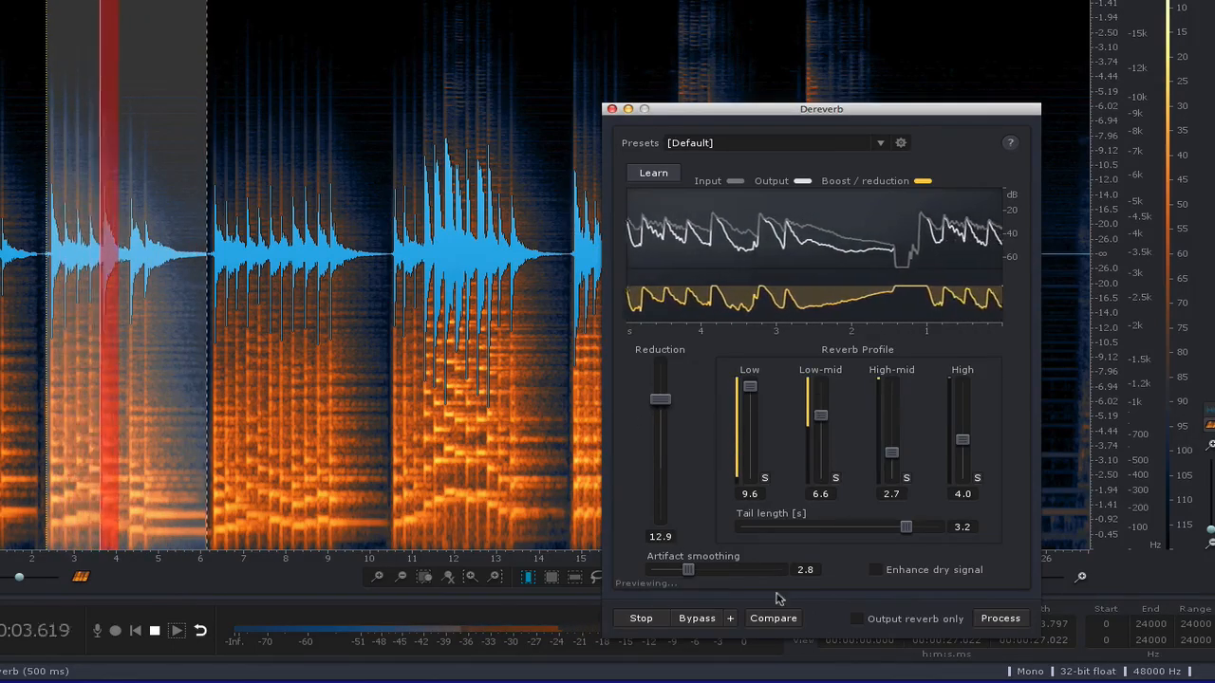
click(697, 619)
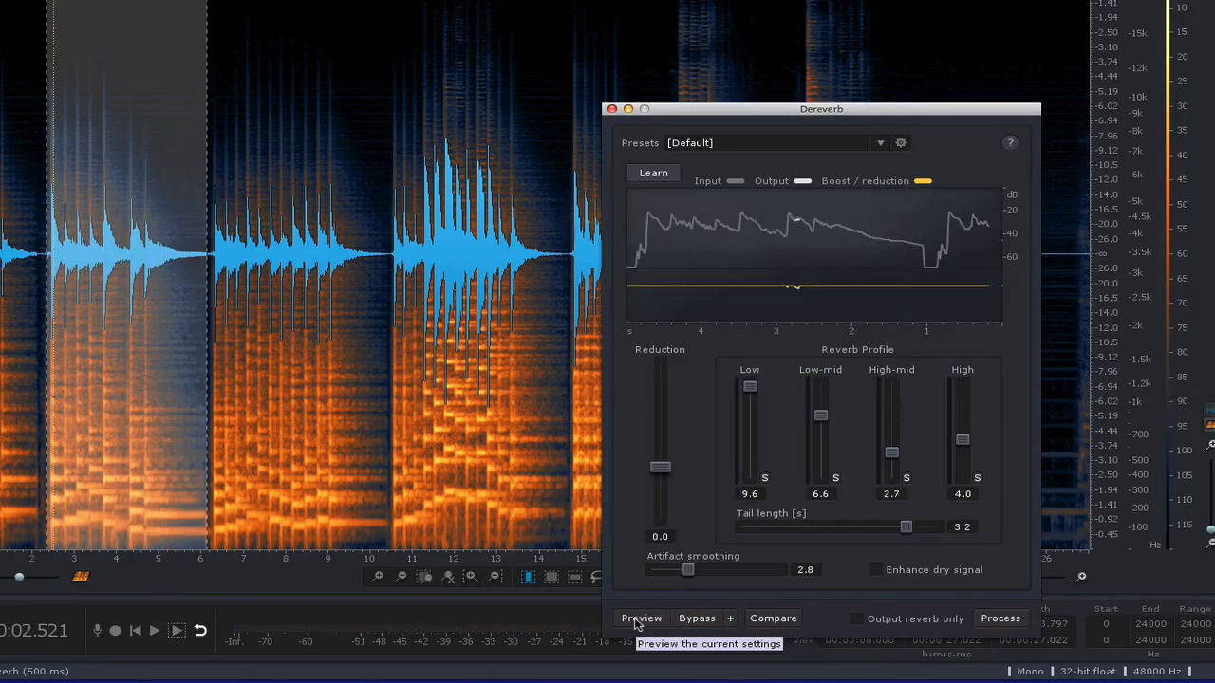
Preview again with the reduction amount pushed below zero to exaggerate the reverb.
click(642, 618)
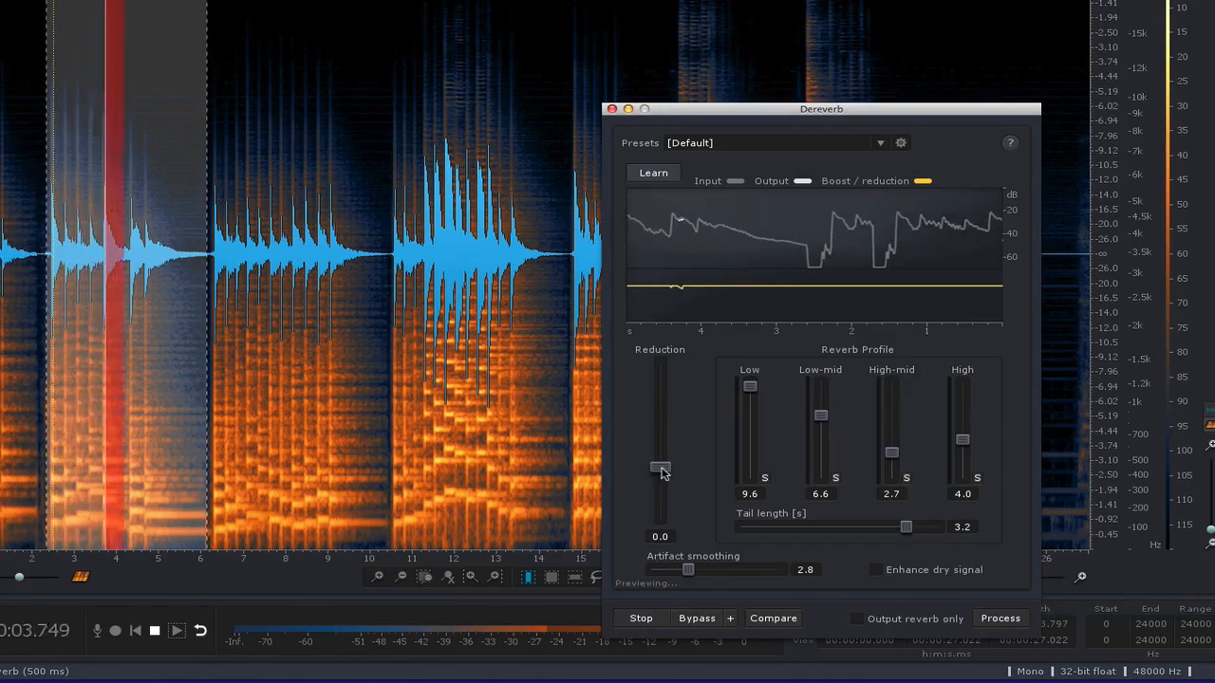
drag(660, 470, 661, 512)
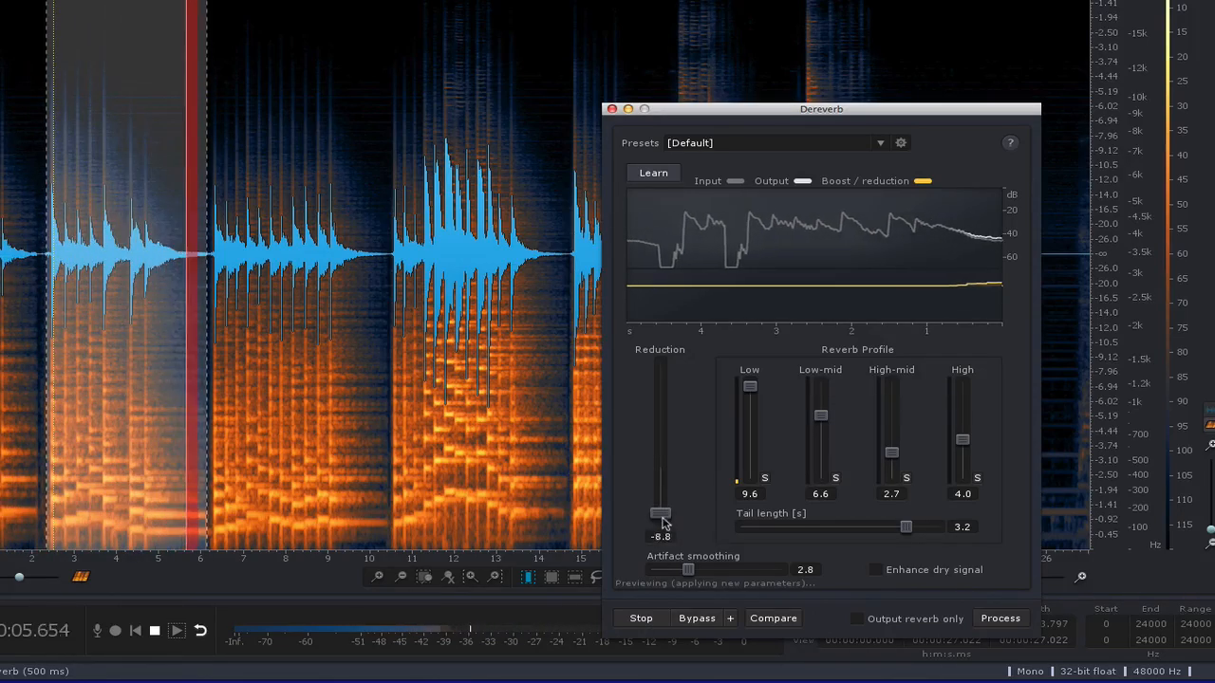
drag(660, 512, 661, 520)
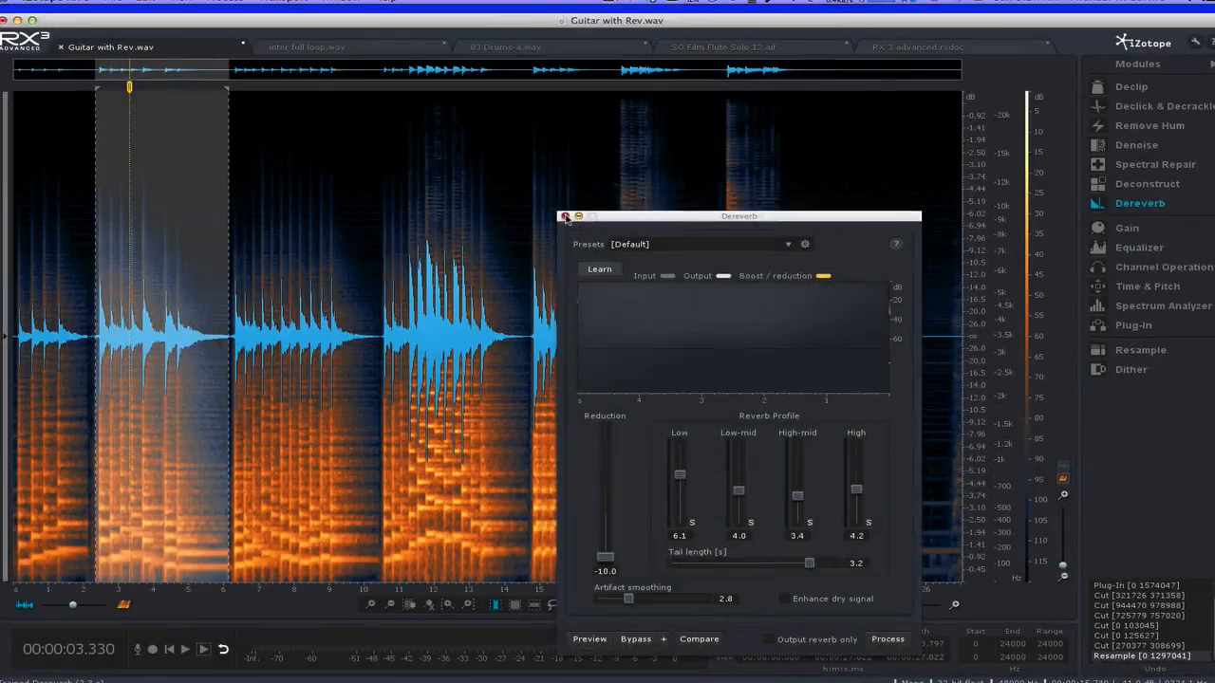
Bring up the Deconstruct module from the Modules list.
click(1146, 182)
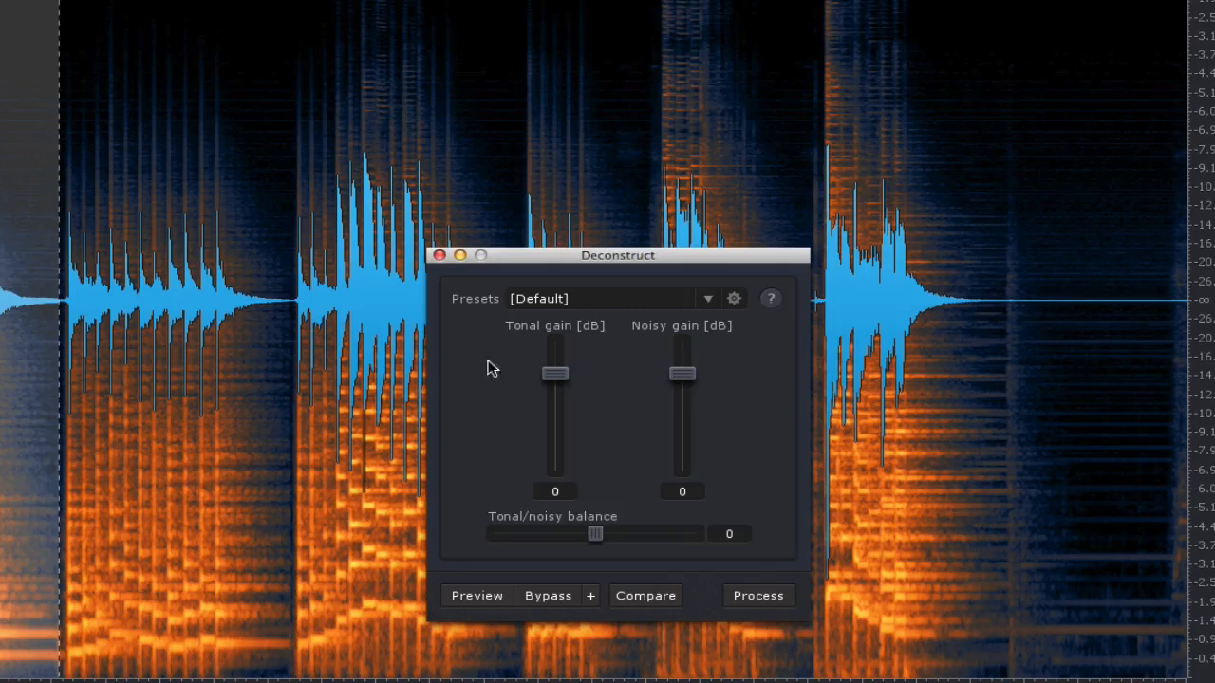
mouse_move(666, 406)
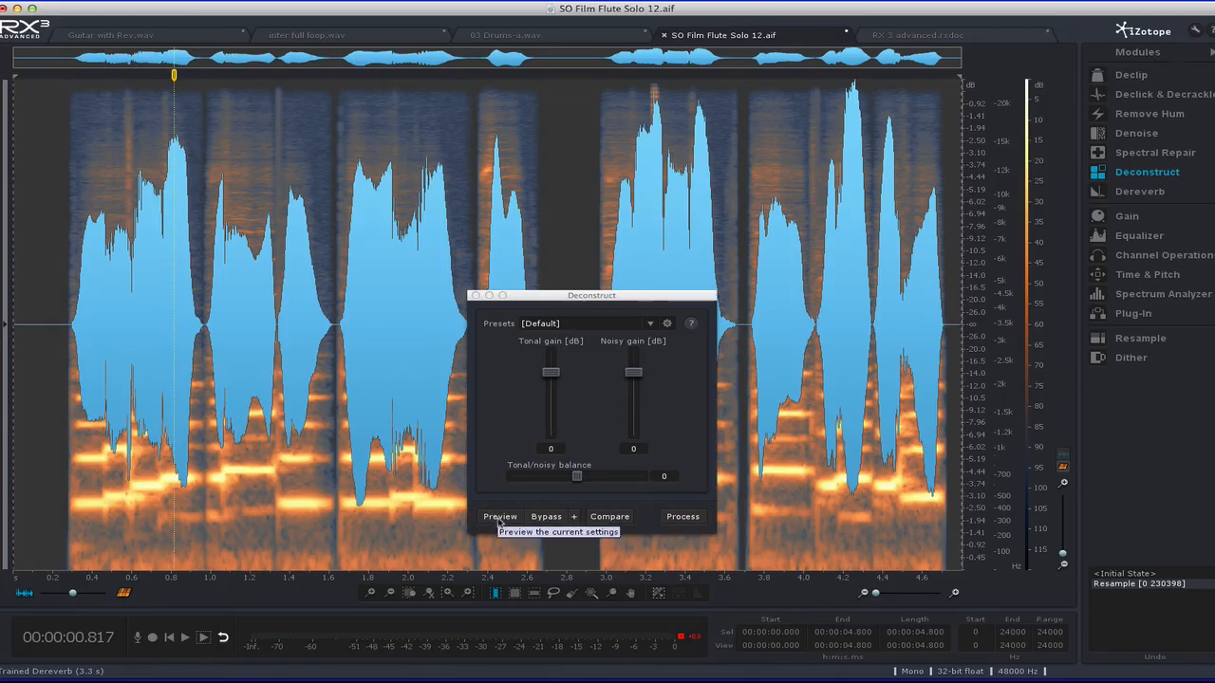
Preview the flute solo while trading off tonal and noisy gain around zero.
click(501, 516)
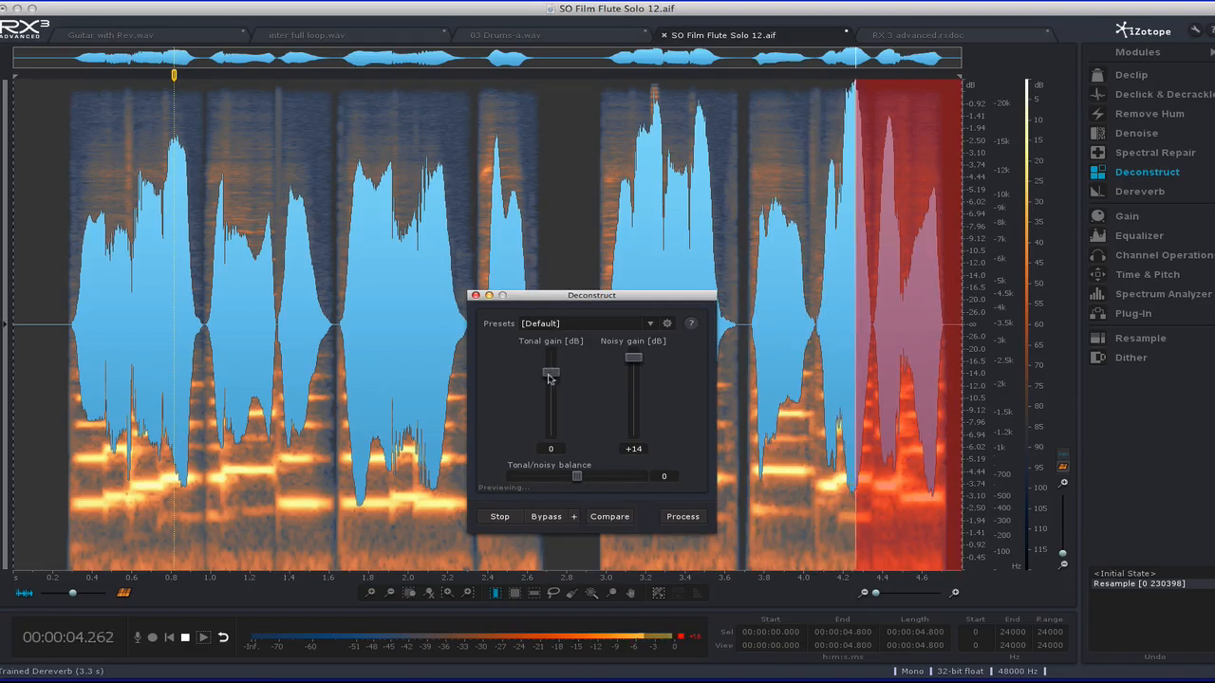
drag(633, 357, 634, 370)
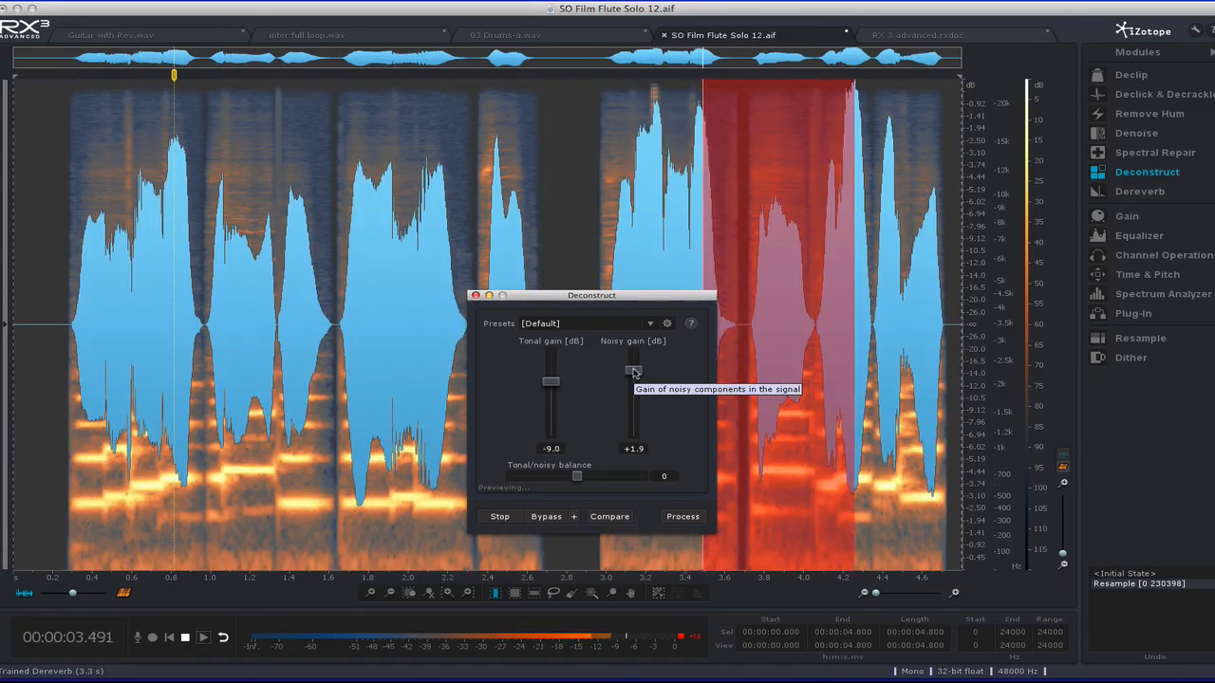
drag(634, 370, 634, 375)
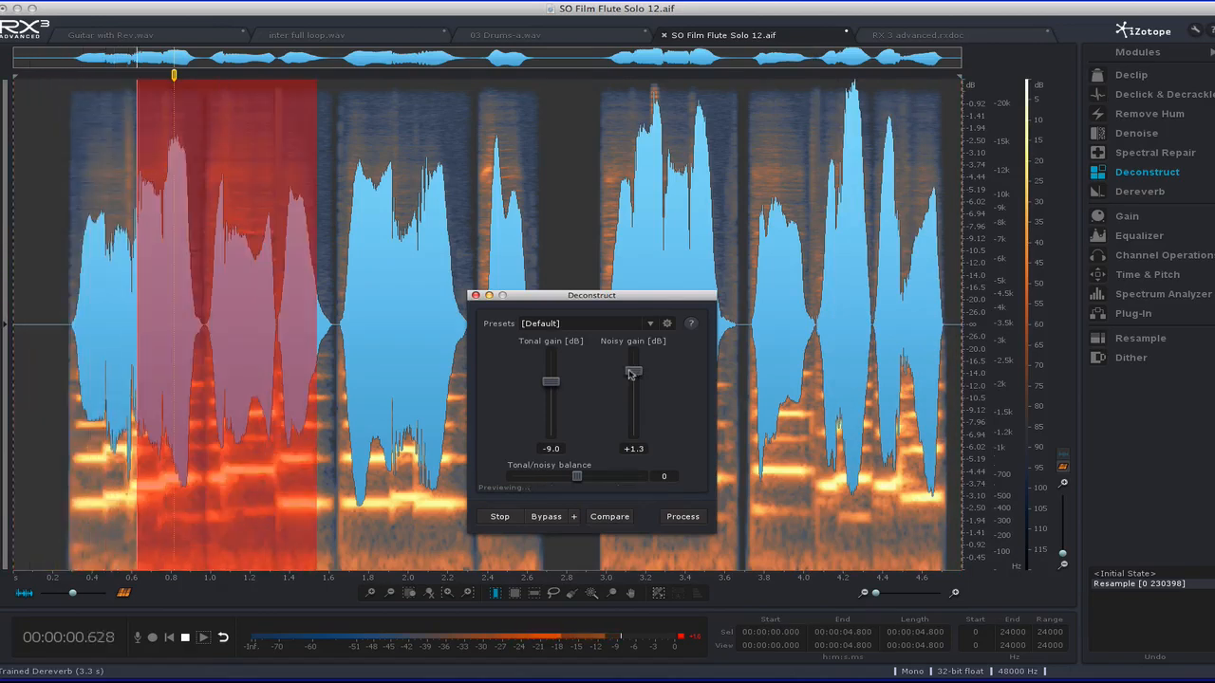
drag(634, 372, 634, 364)
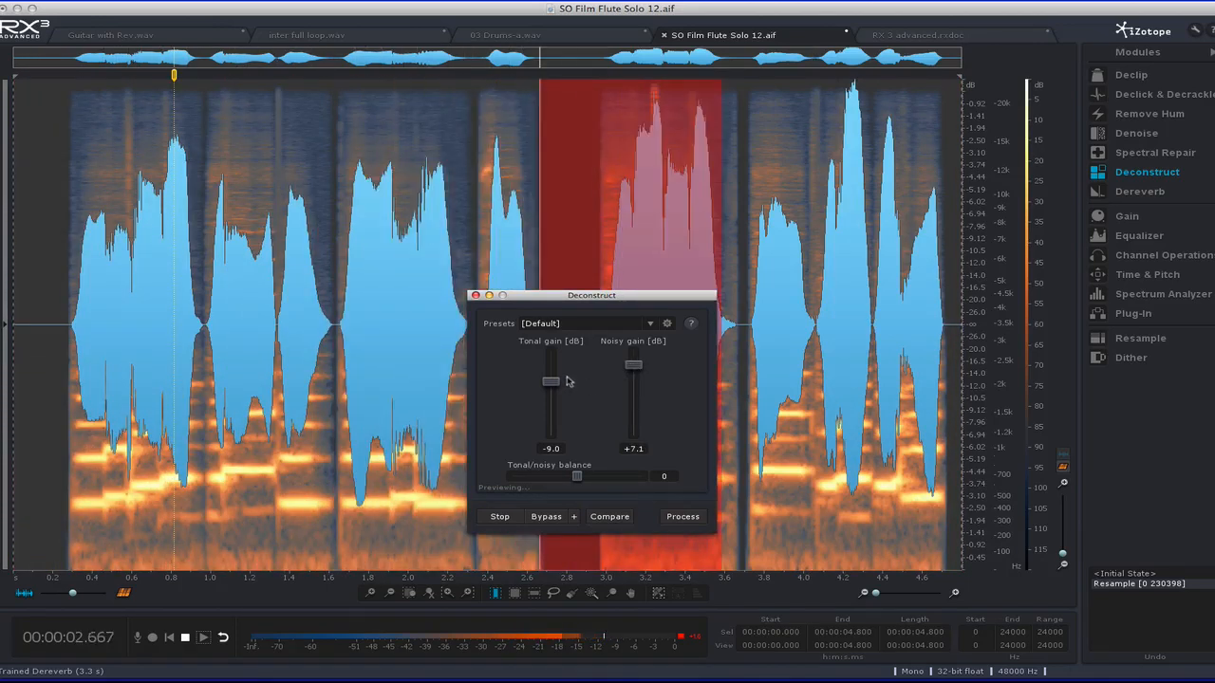
drag(634, 364, 634, 376)
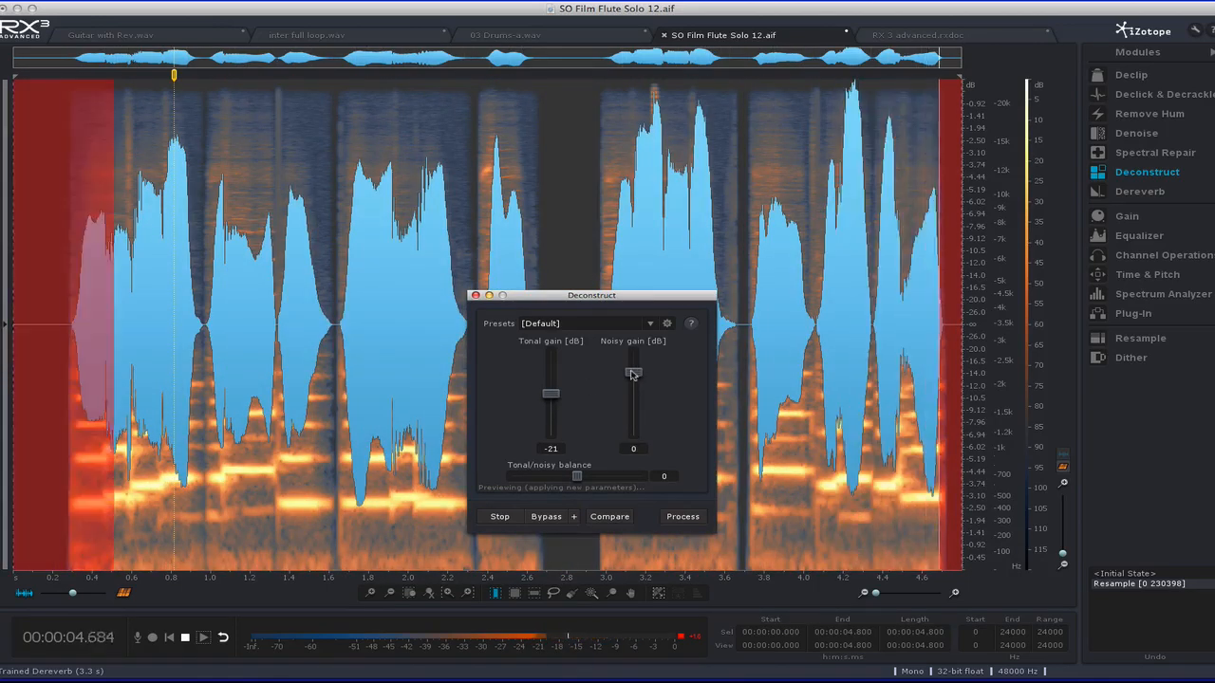
drag(550, 393, 550, 384)
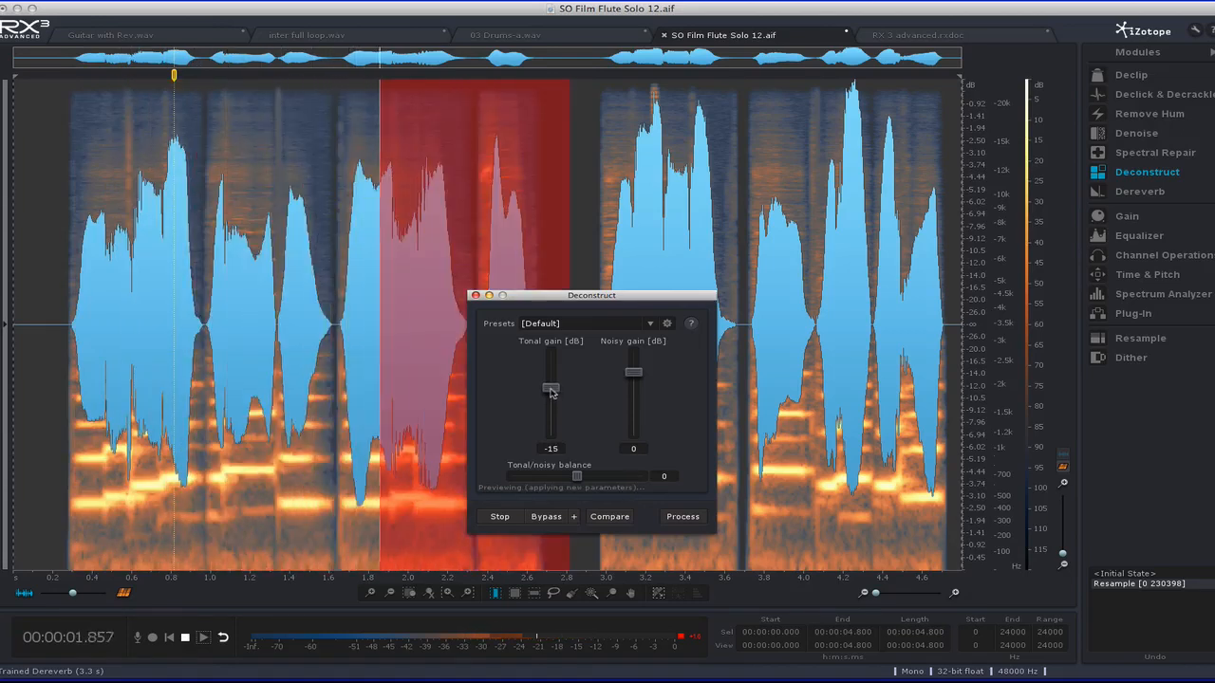
Cut the noisy components to about -45 dB, boost the tonal gain, then fine-tune the balance.
drag(634, 370, 634, 417)
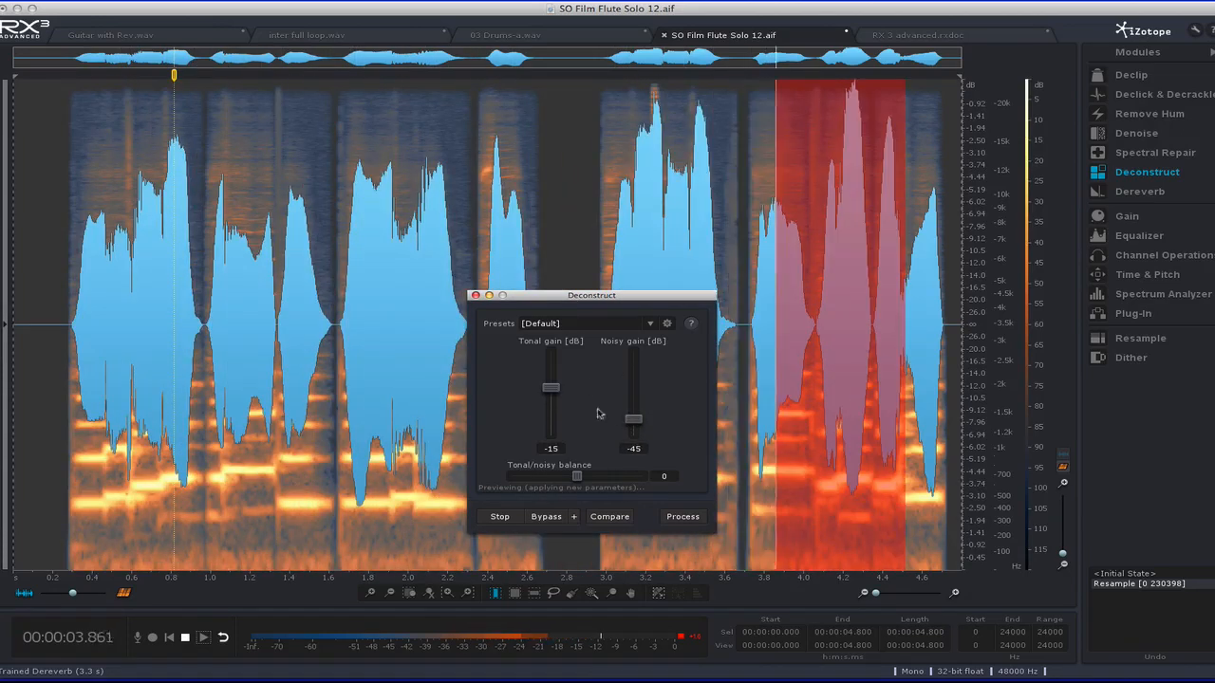
drag(550, 387, 550, 368)
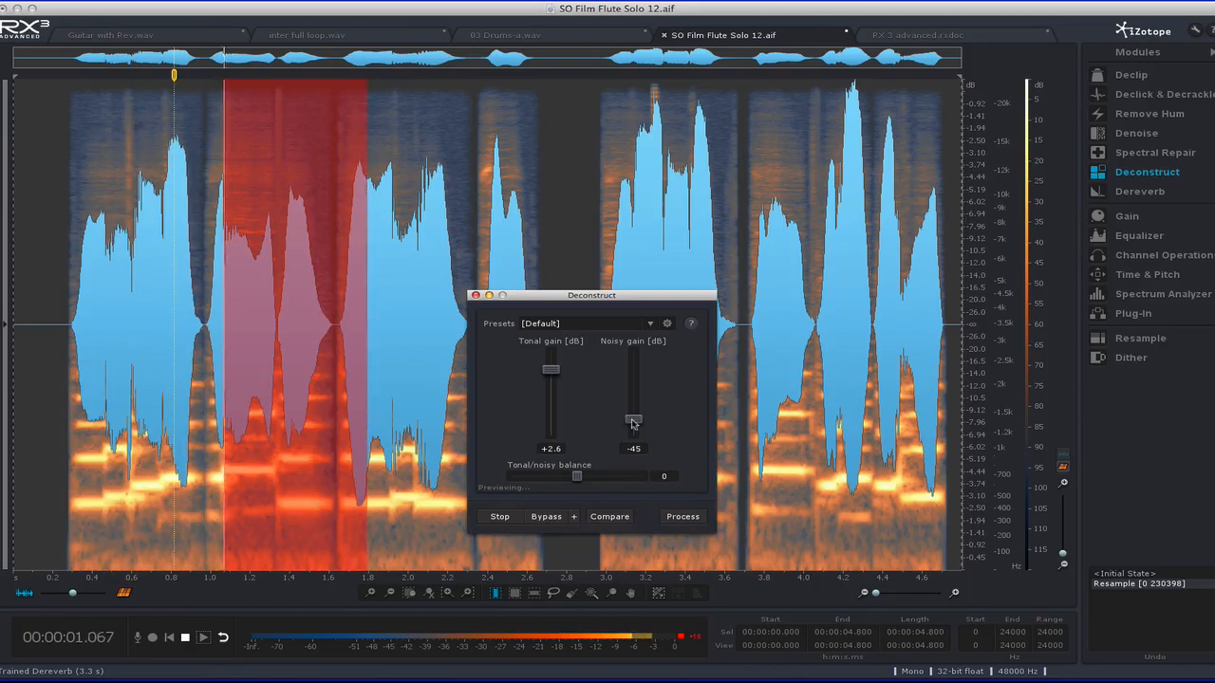
drag(551, 368, 550, 378)
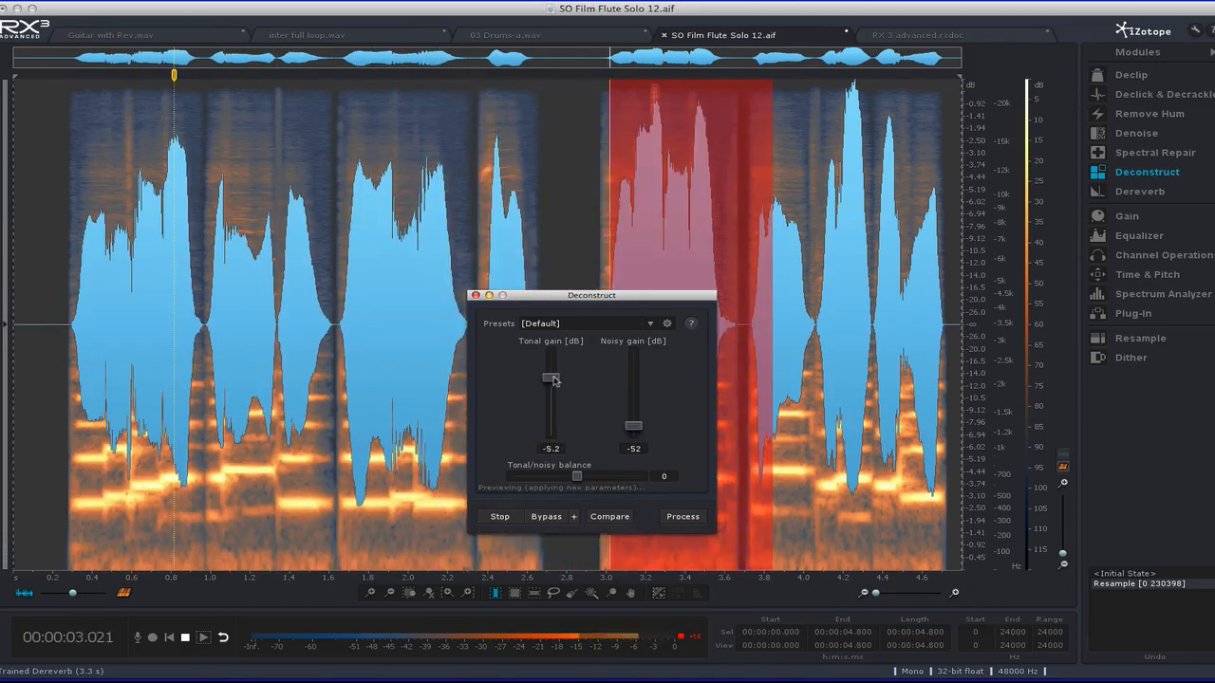
drag(634, 427, 634, 402)
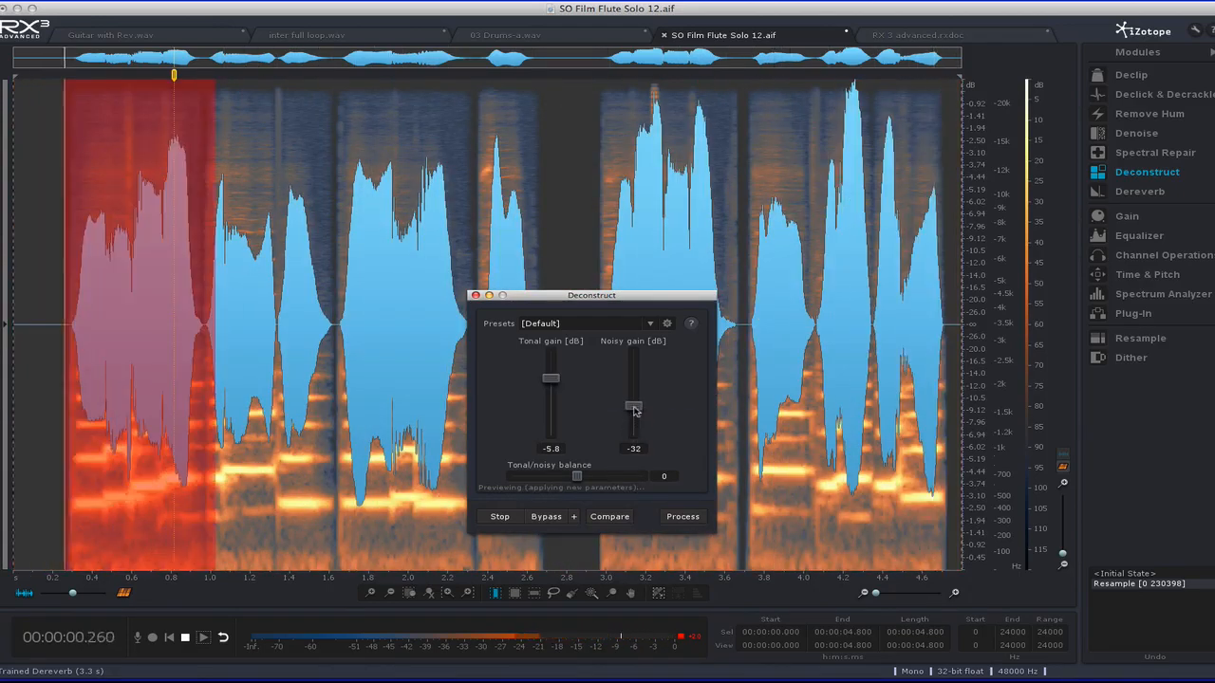
drag(634, 408, 634, 376)
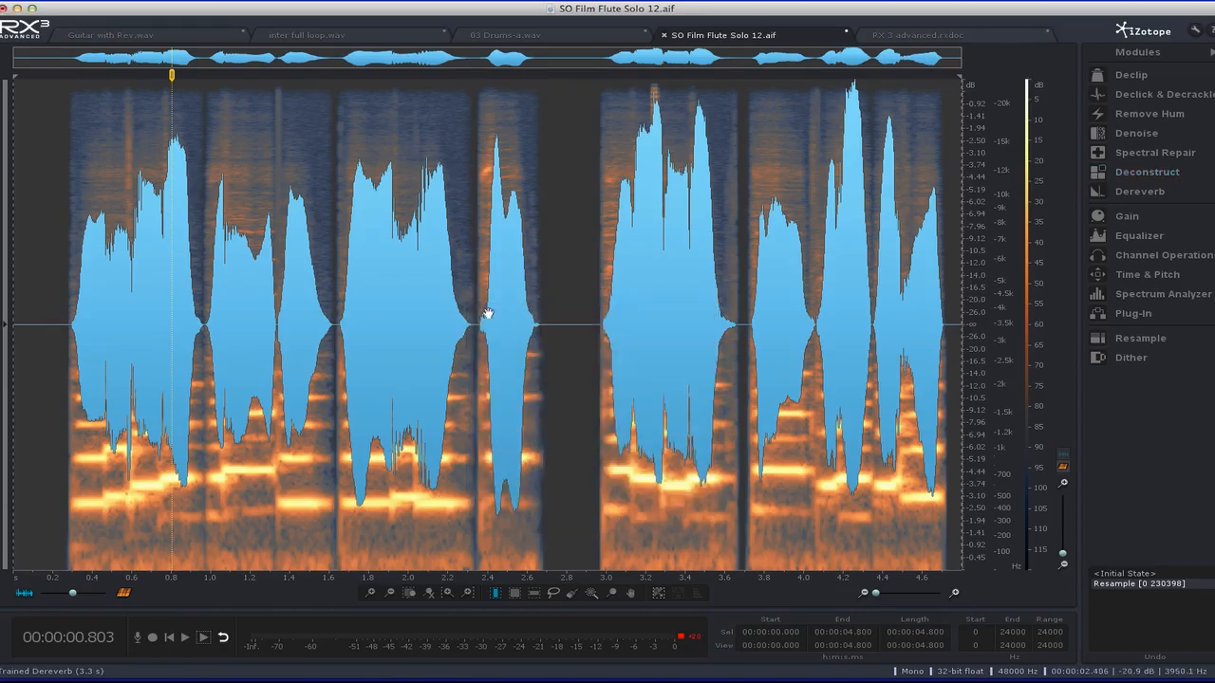
Bring up the RX 3 advanced dialogue document and its Denoise module.
click(919, 34)
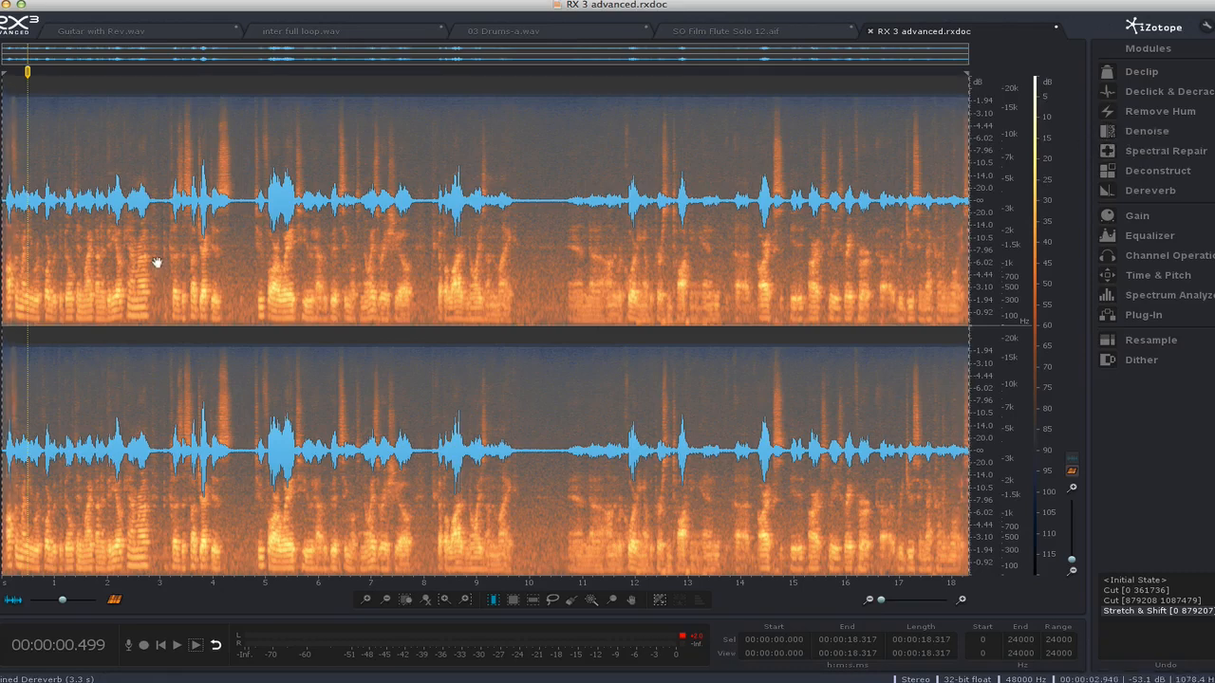
mouse_move(535, 243)
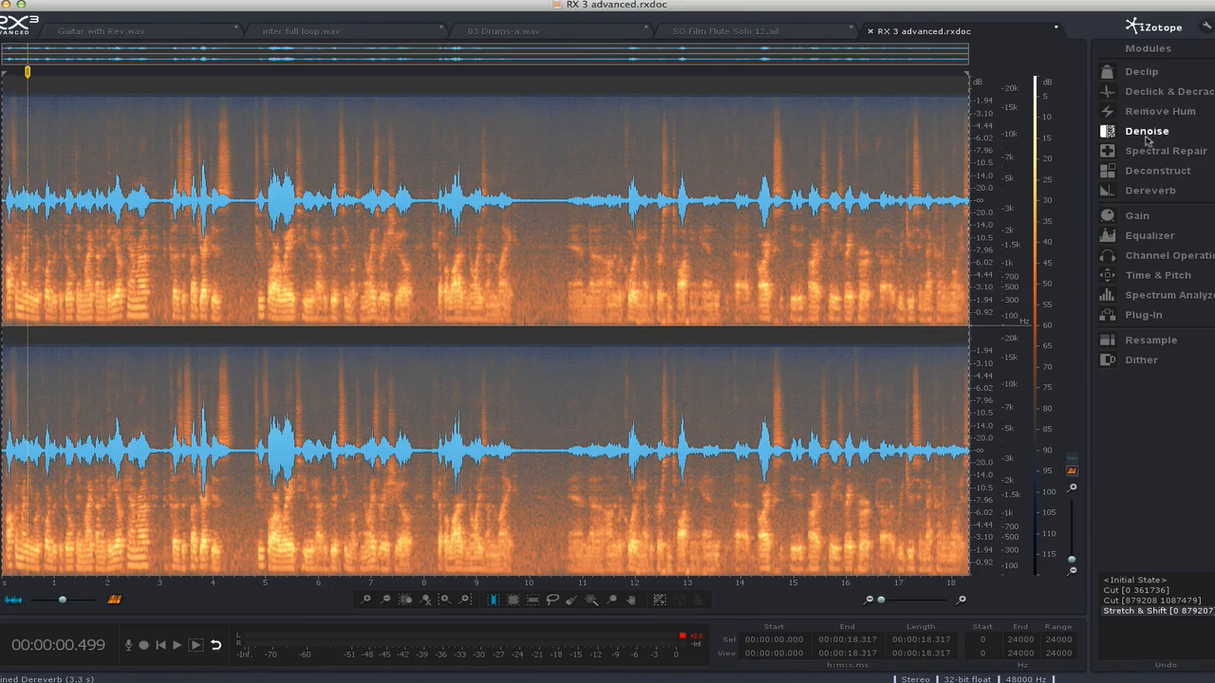
mouse_move(1143, 91)
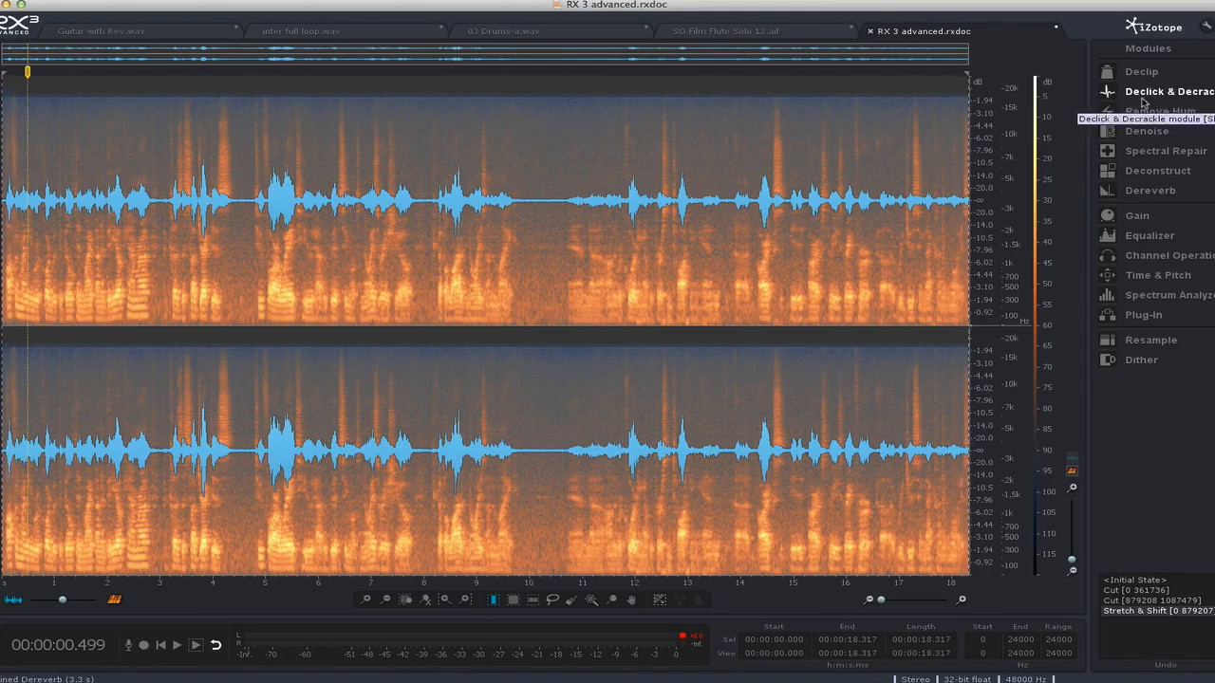
click(1146, 131)
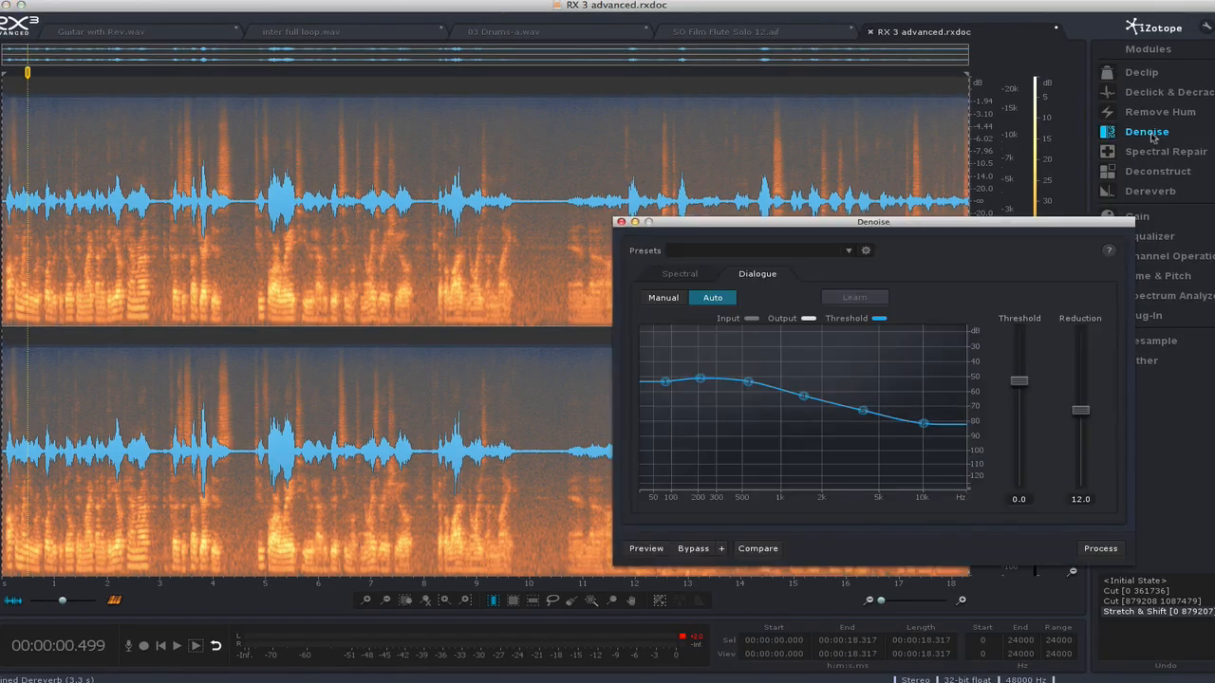
Set Denoise to Dialogue mode with the Default preset and pick a spot in the speech.
click(680, 273)
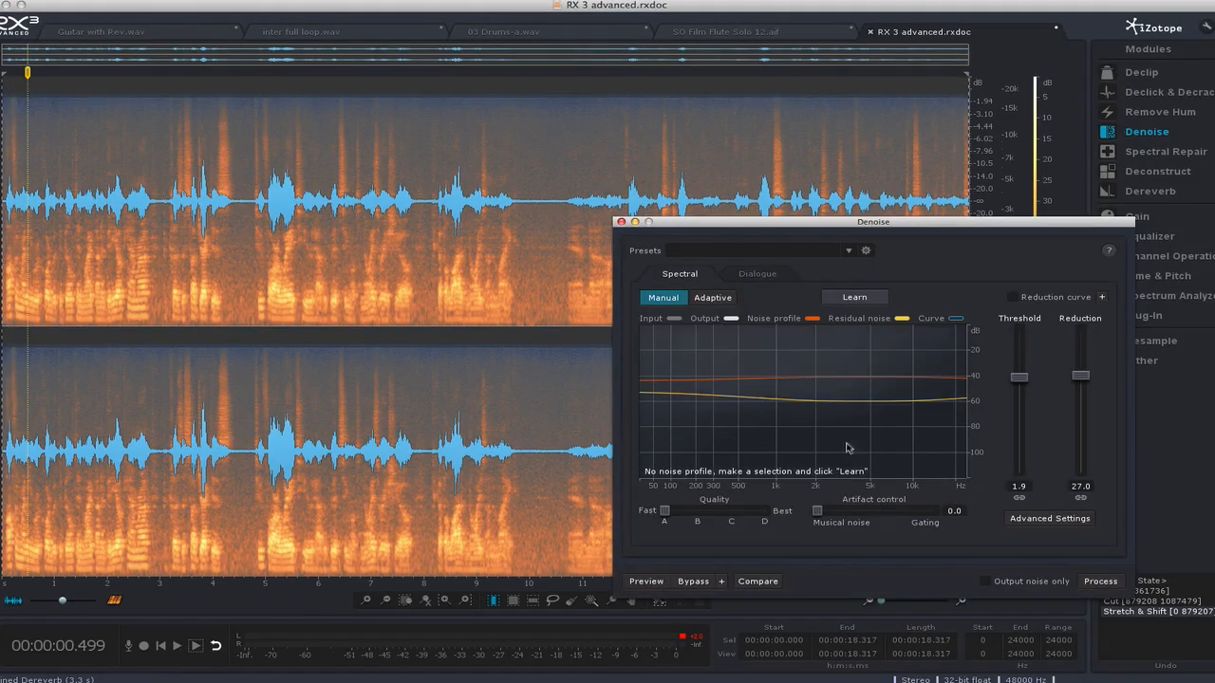
mouse_move(972, 345)
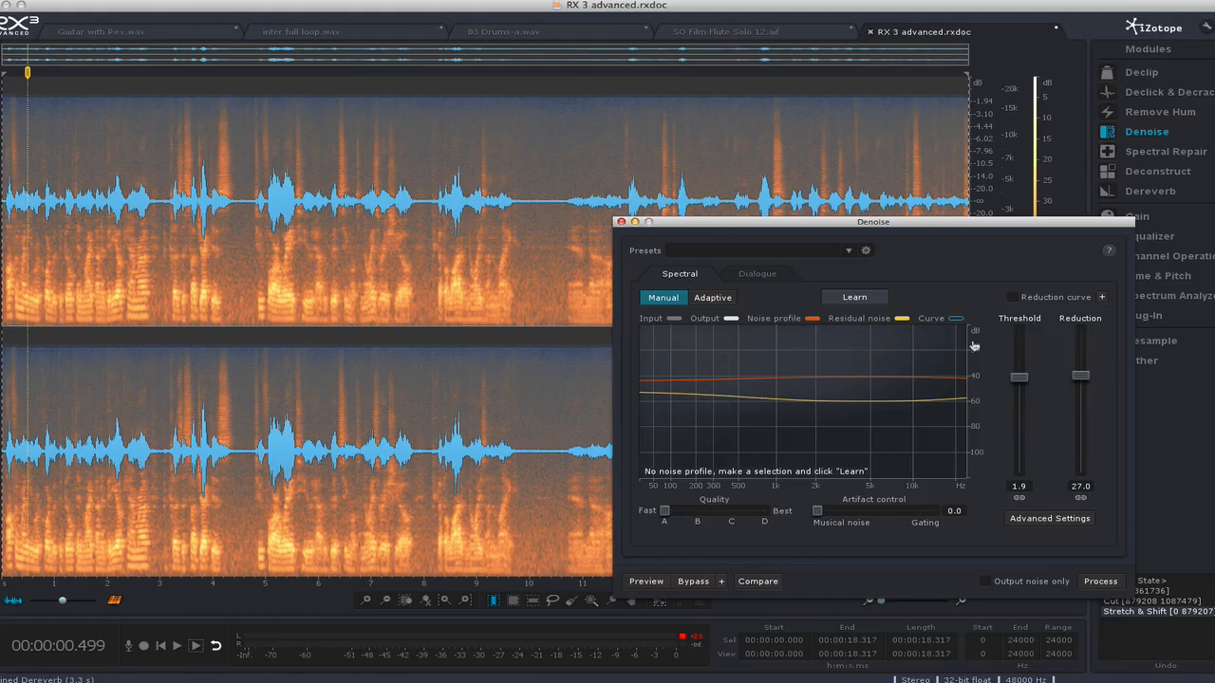
click(757, 273)
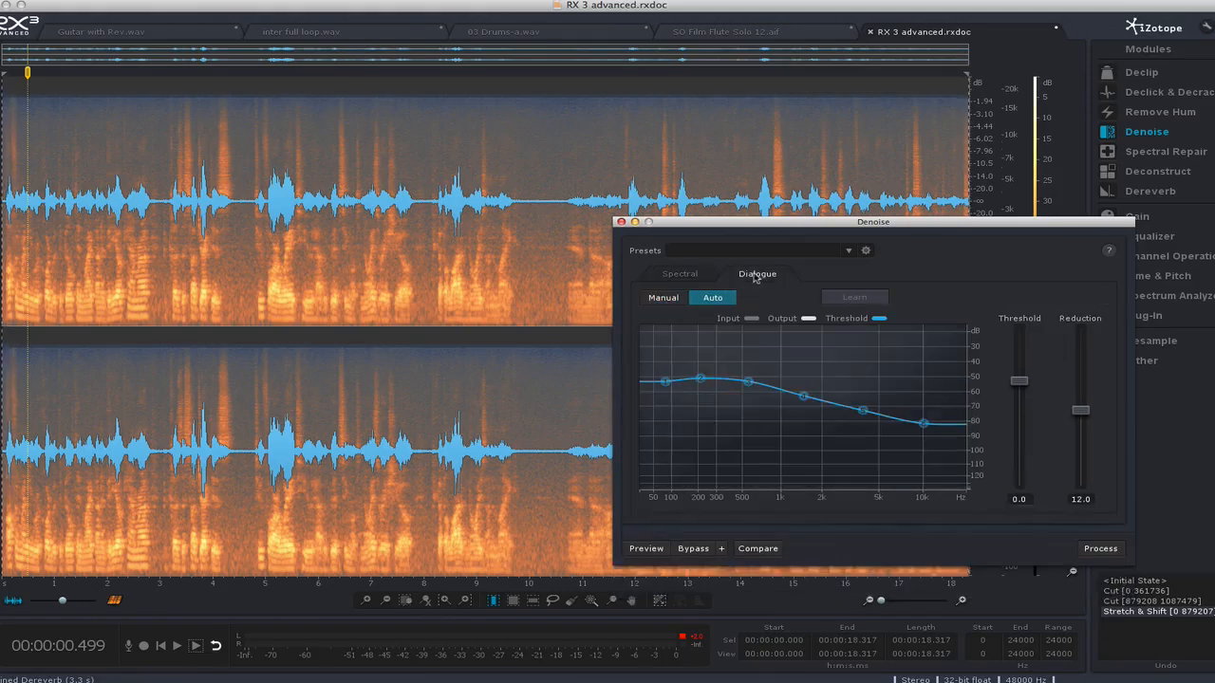
click(846, 251)
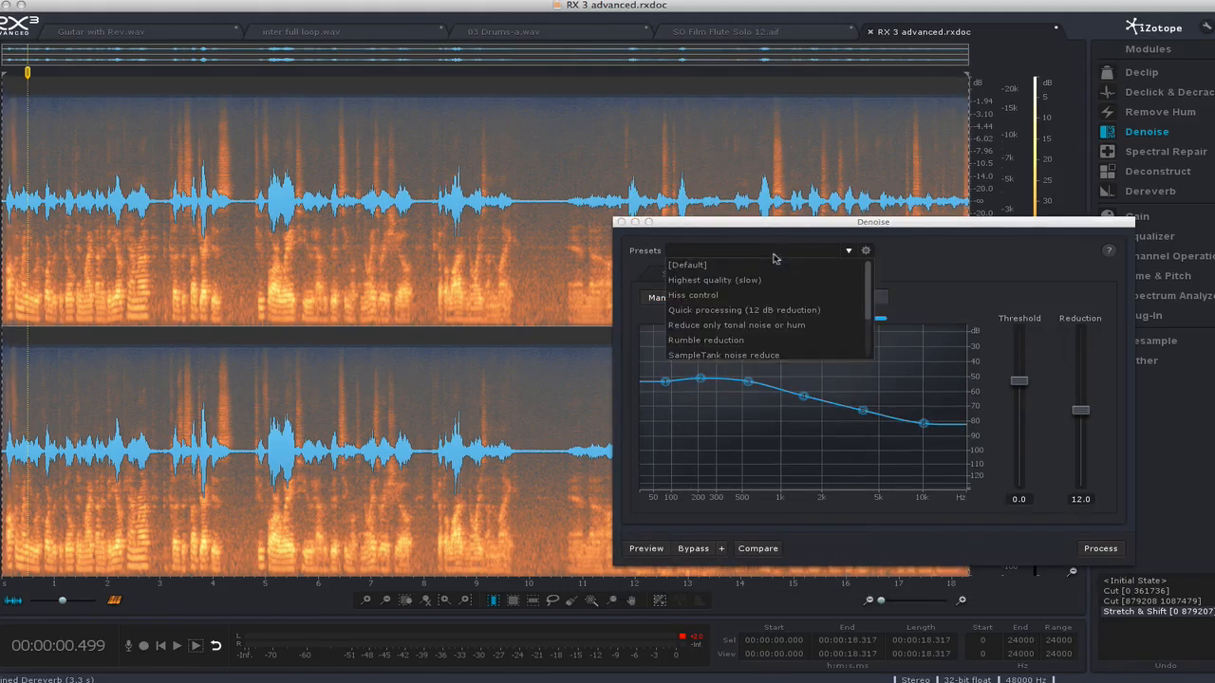
click(687, 265)
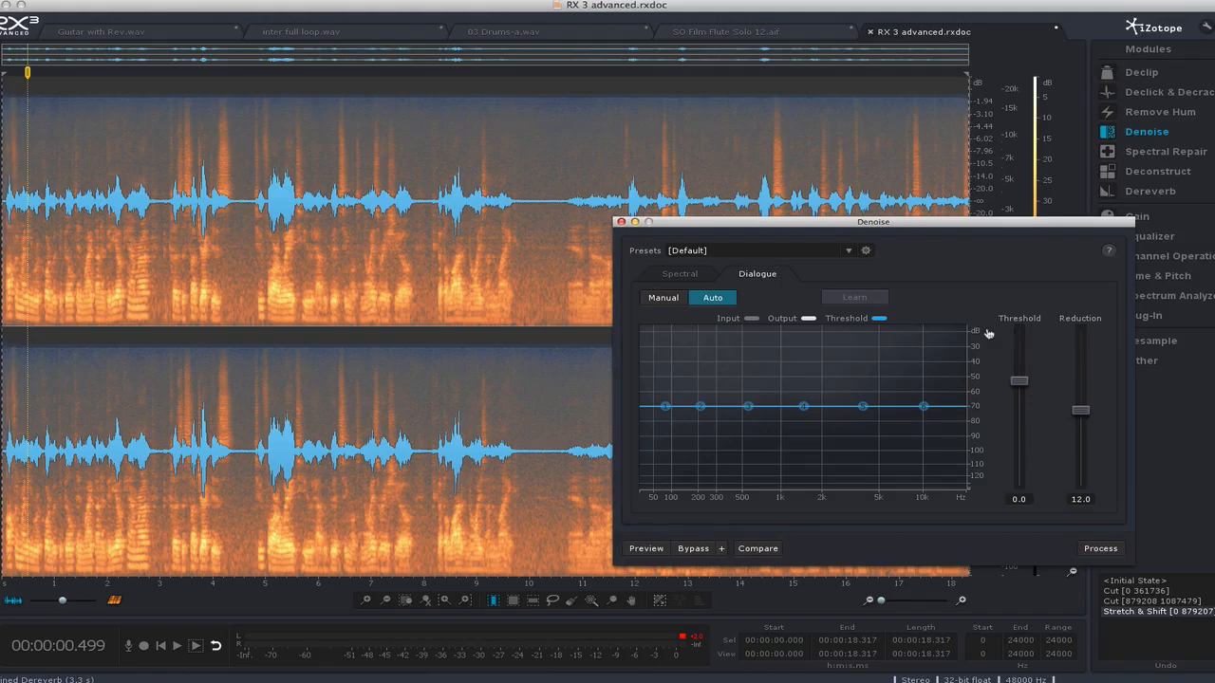
click(176, 645)
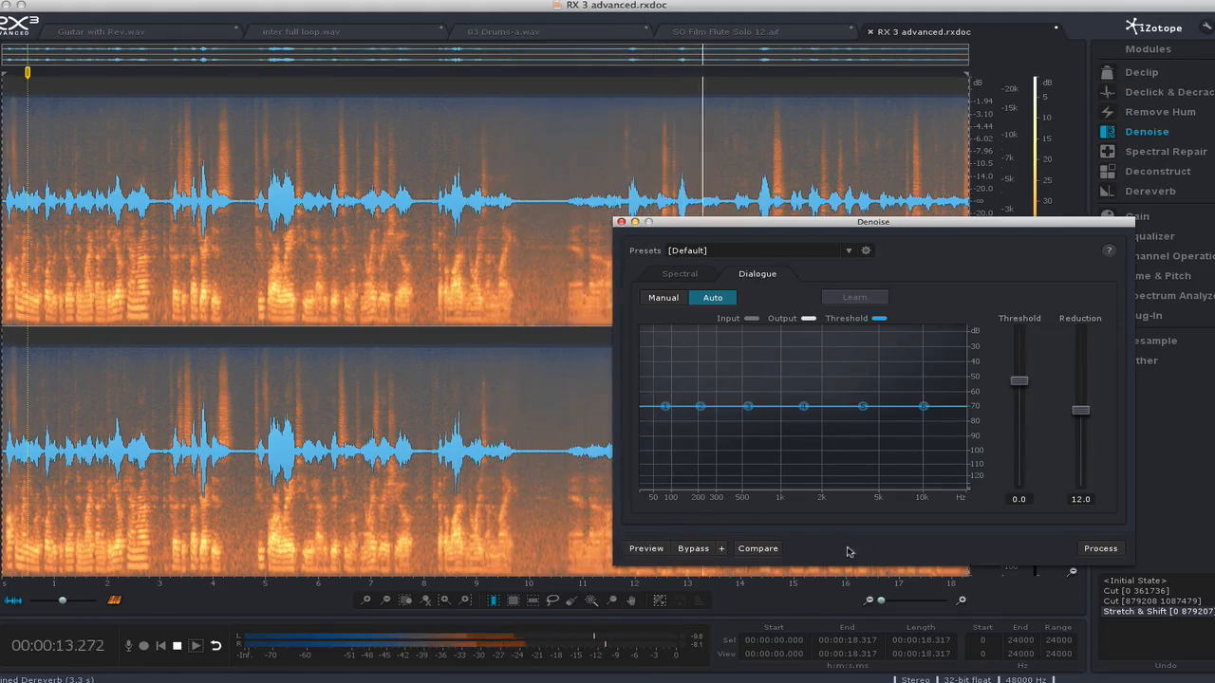
Preview the denoised dialogue and bypass it to compare against the untreated sound.
click(645, 546)
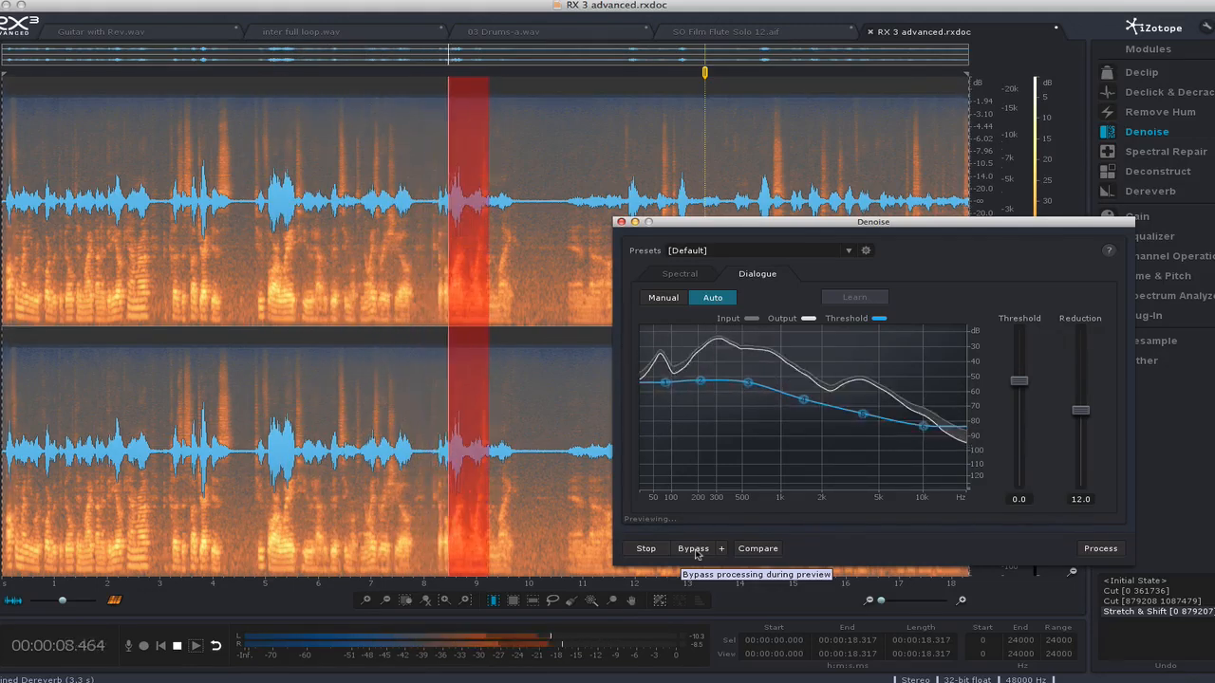
click(692, 549)
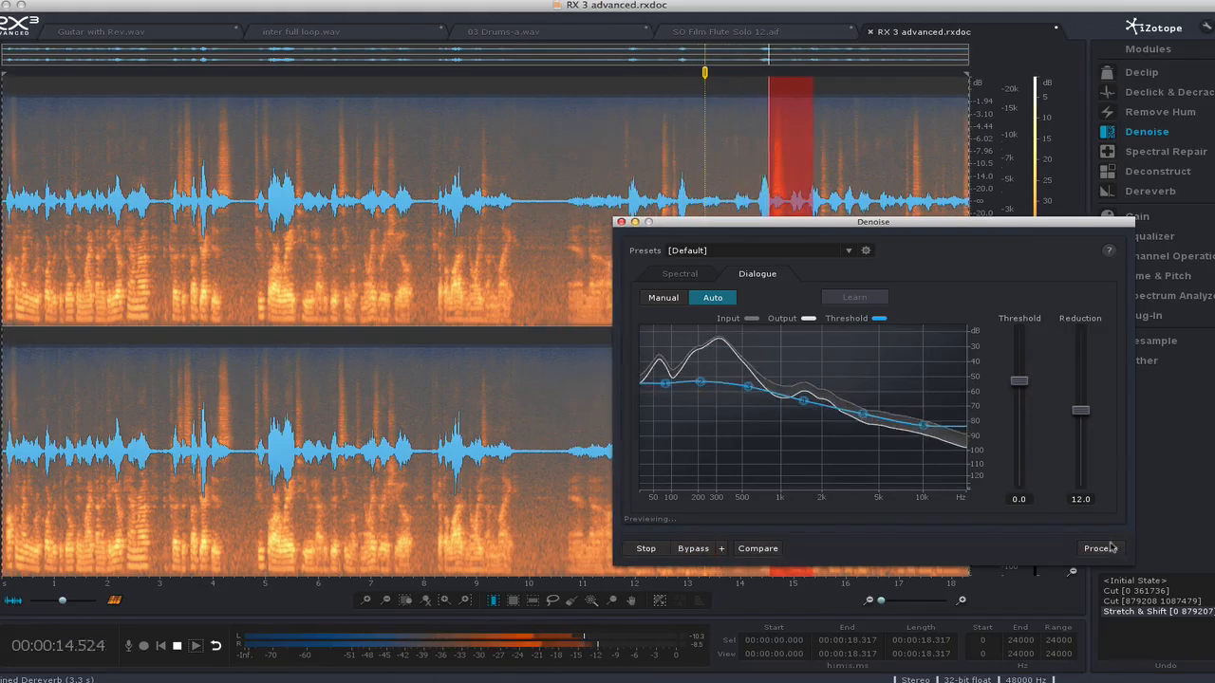
click(645, 547)
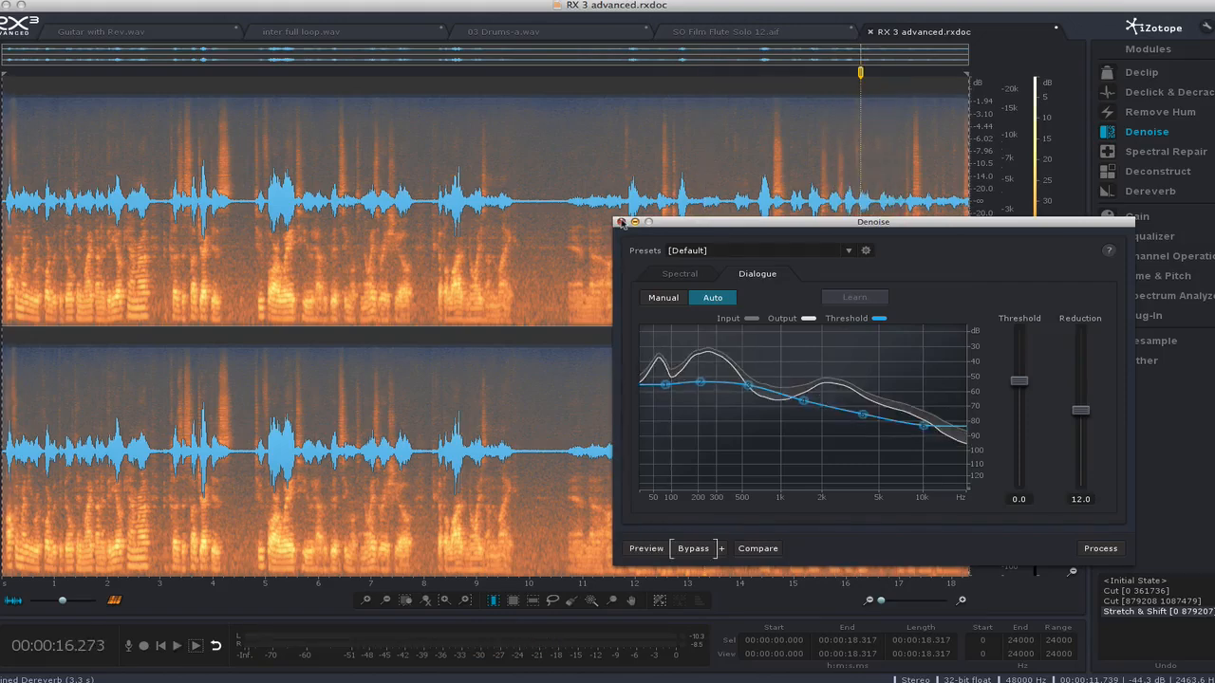
Close Denoise and bring up Time & Pitch's Pitch Contour with the Default flat curve.
click(623, 221)
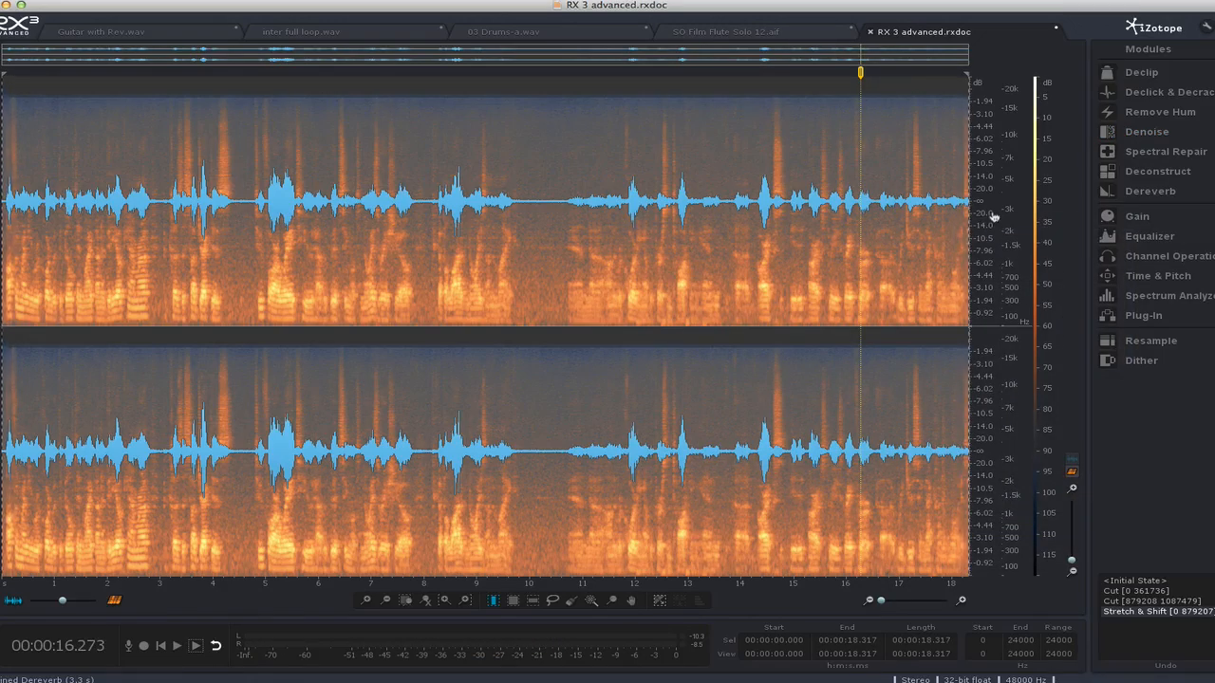
mouse_move(1158, 275)
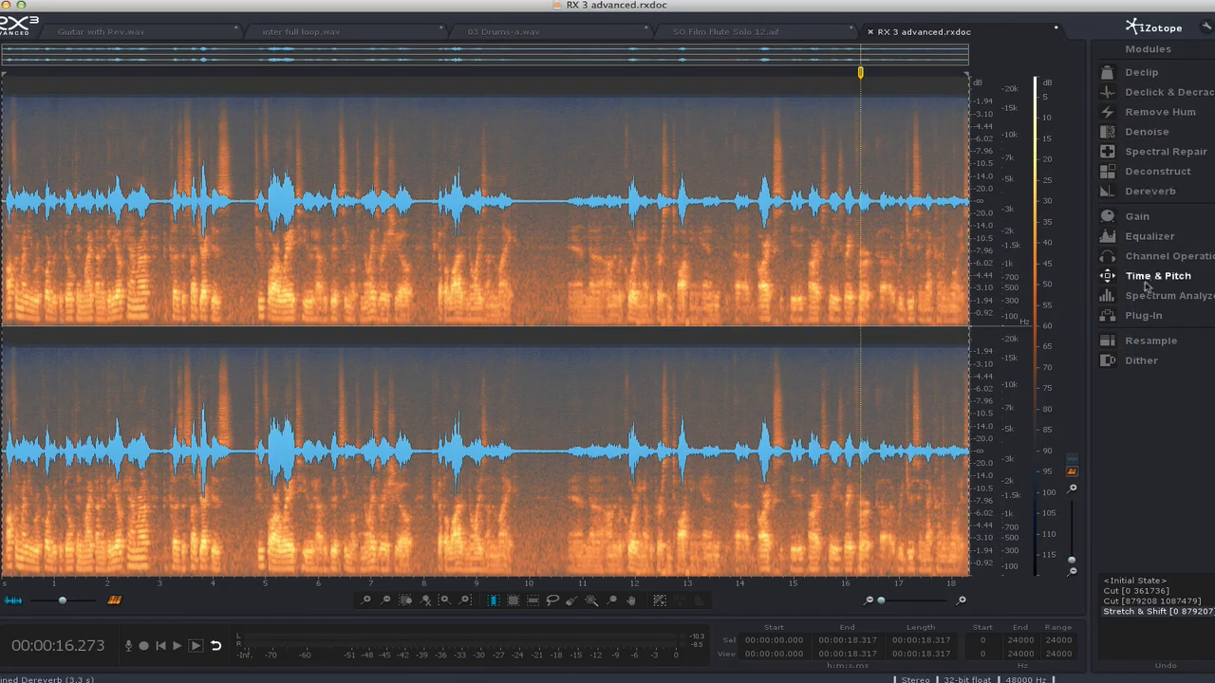
click(1158, 275)
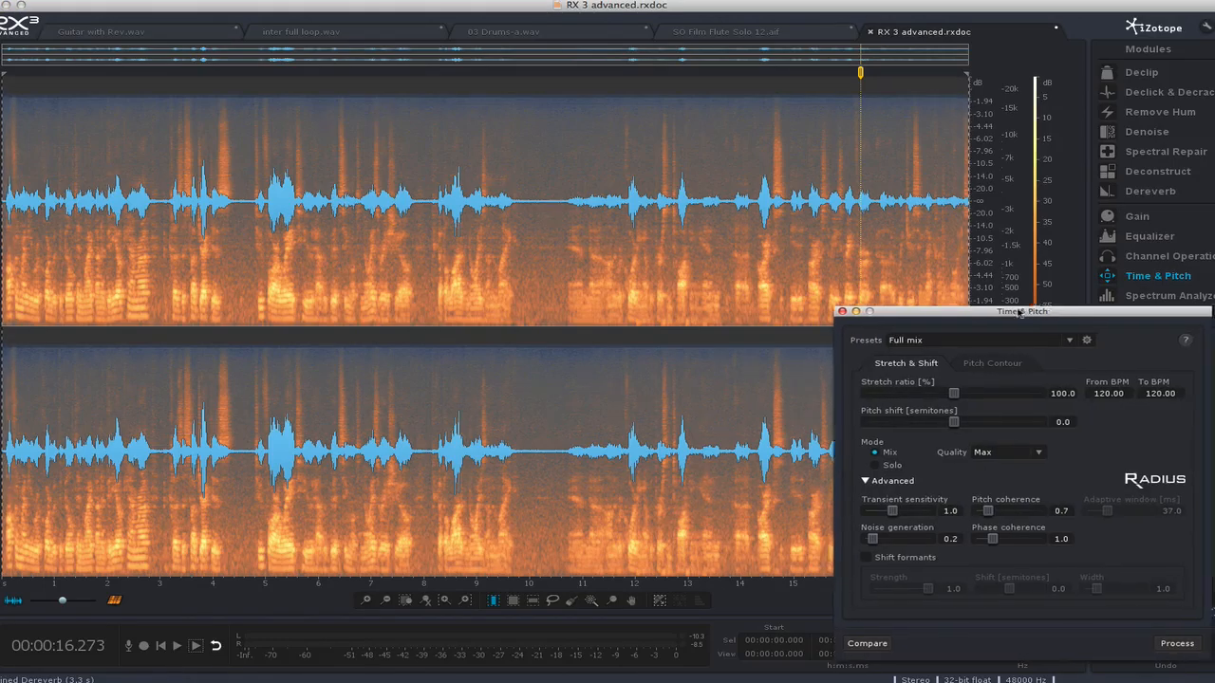
drag(1021, 311, 552, 272)
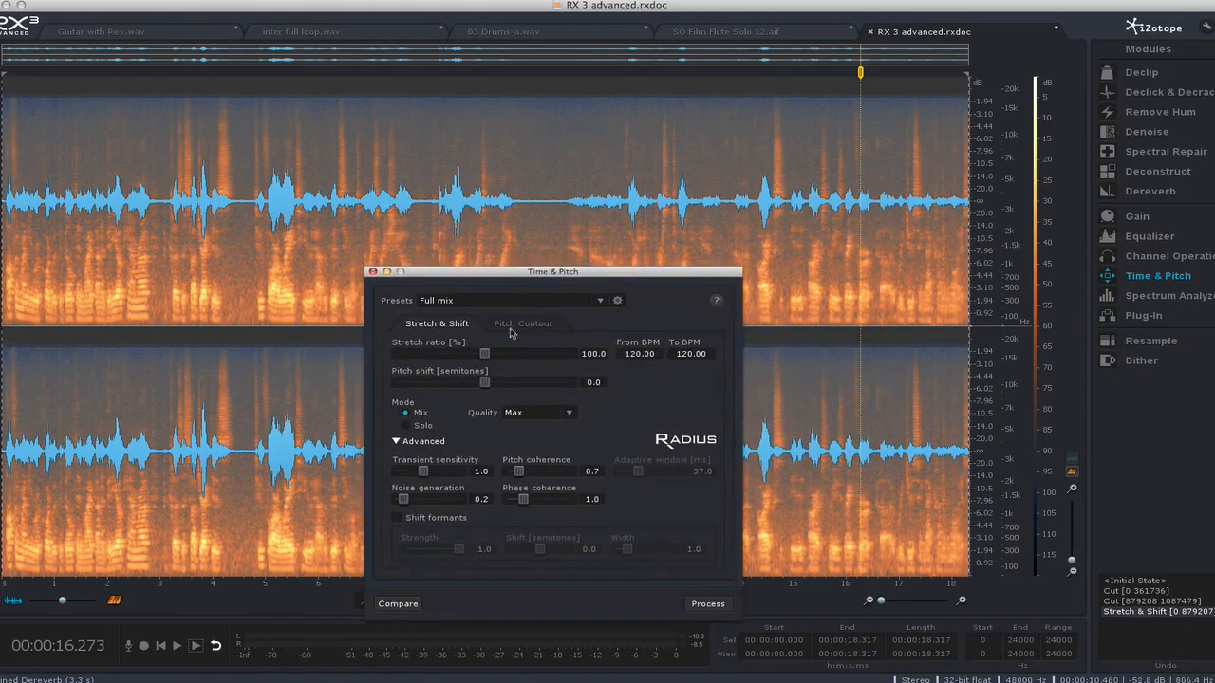
click(522, 322)
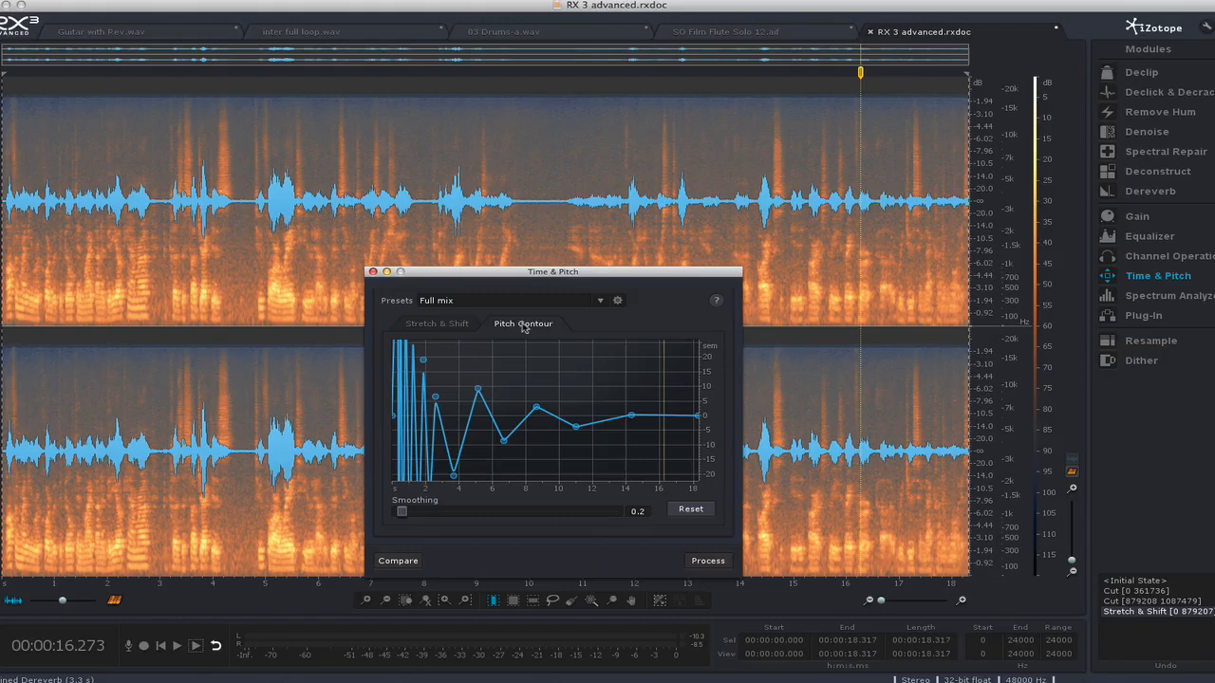
mouse_move(528, 327)
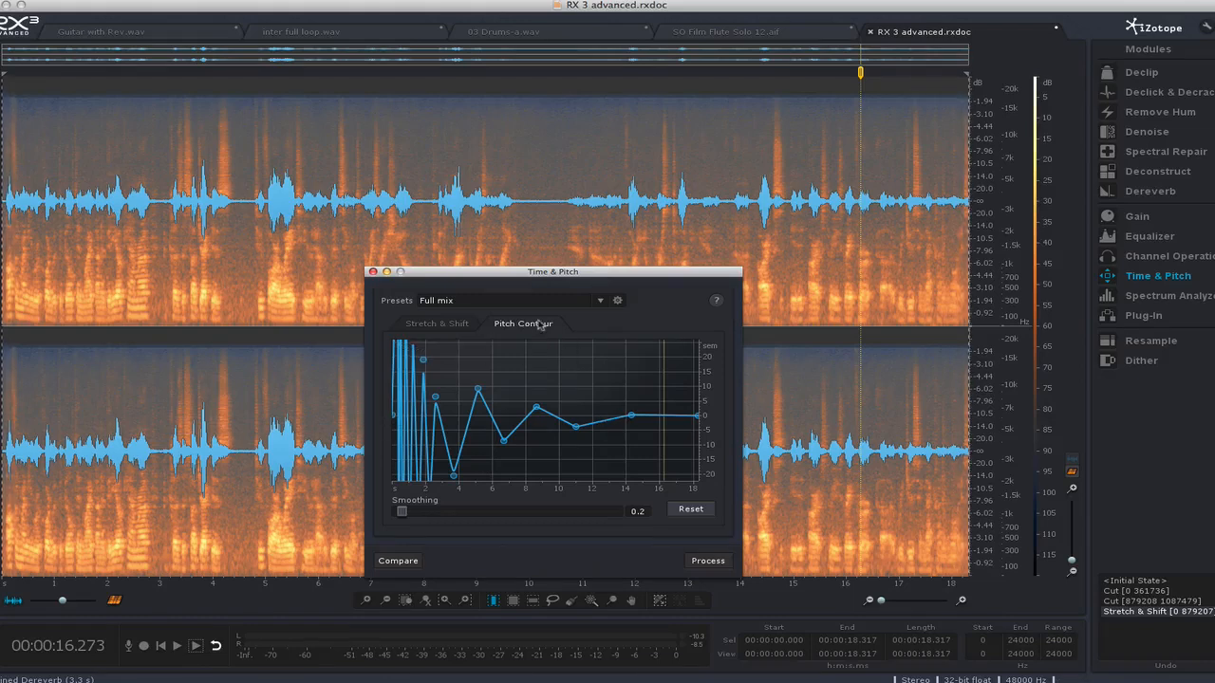
click(600, 300)
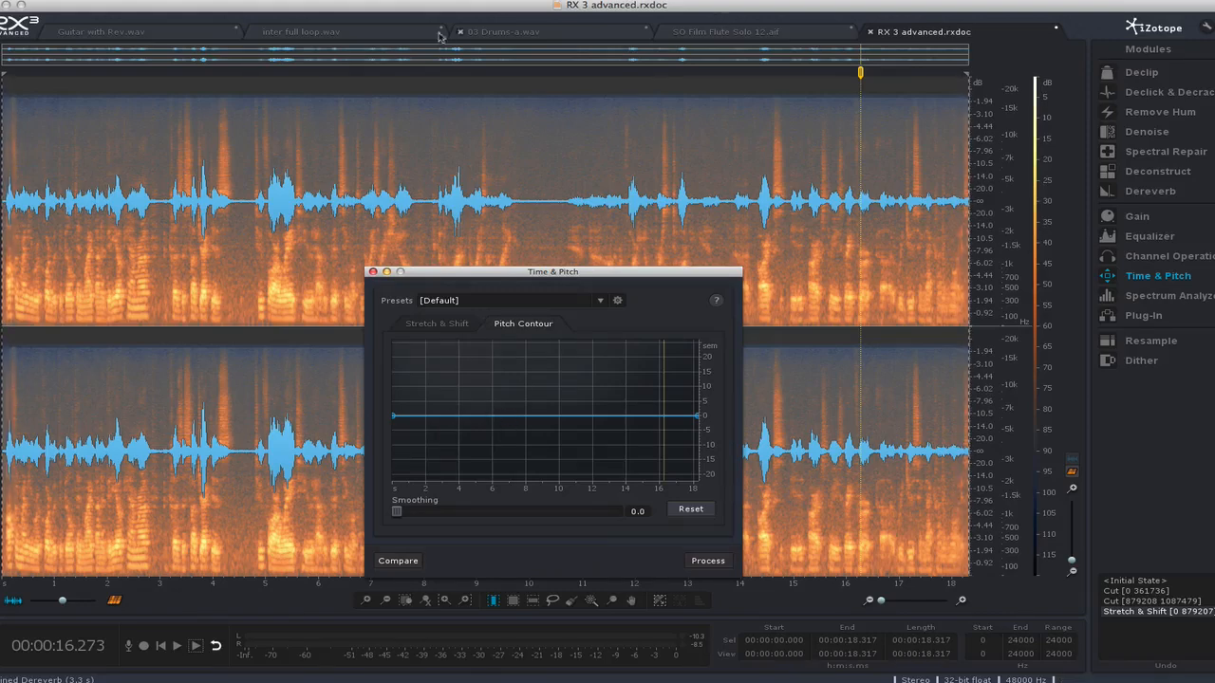
On the drum recording, draw a pitch curve that dips then rises and process it.
click(503, 30)
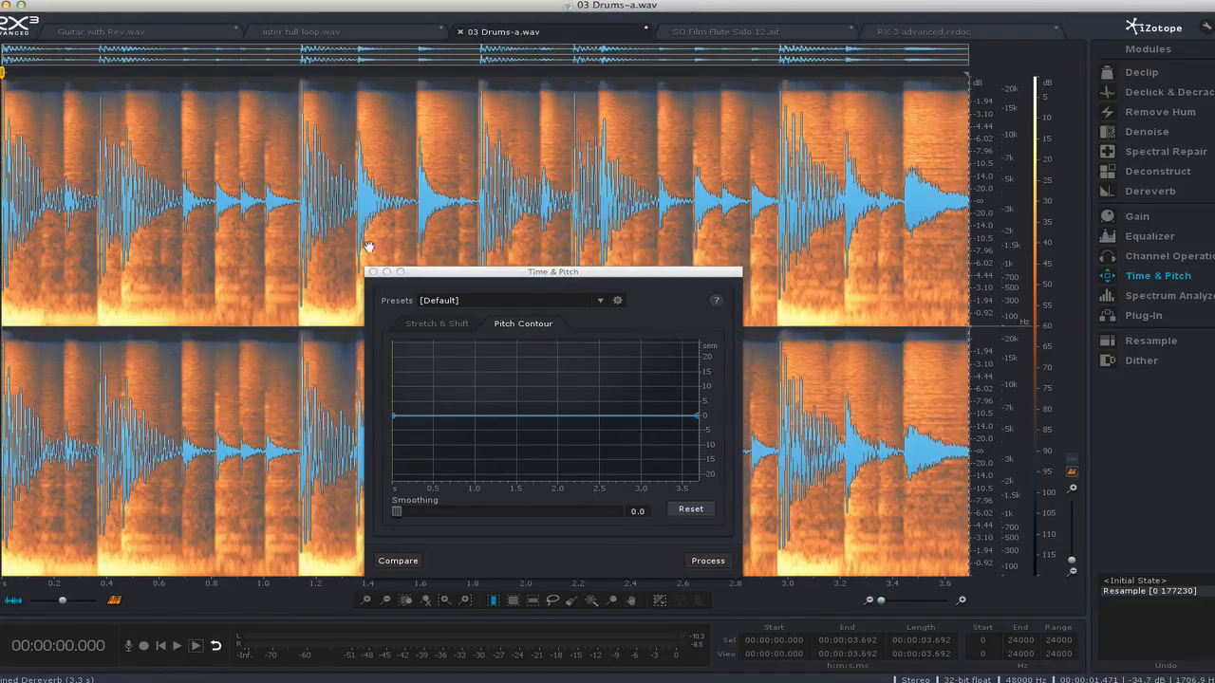
click(177, 646)
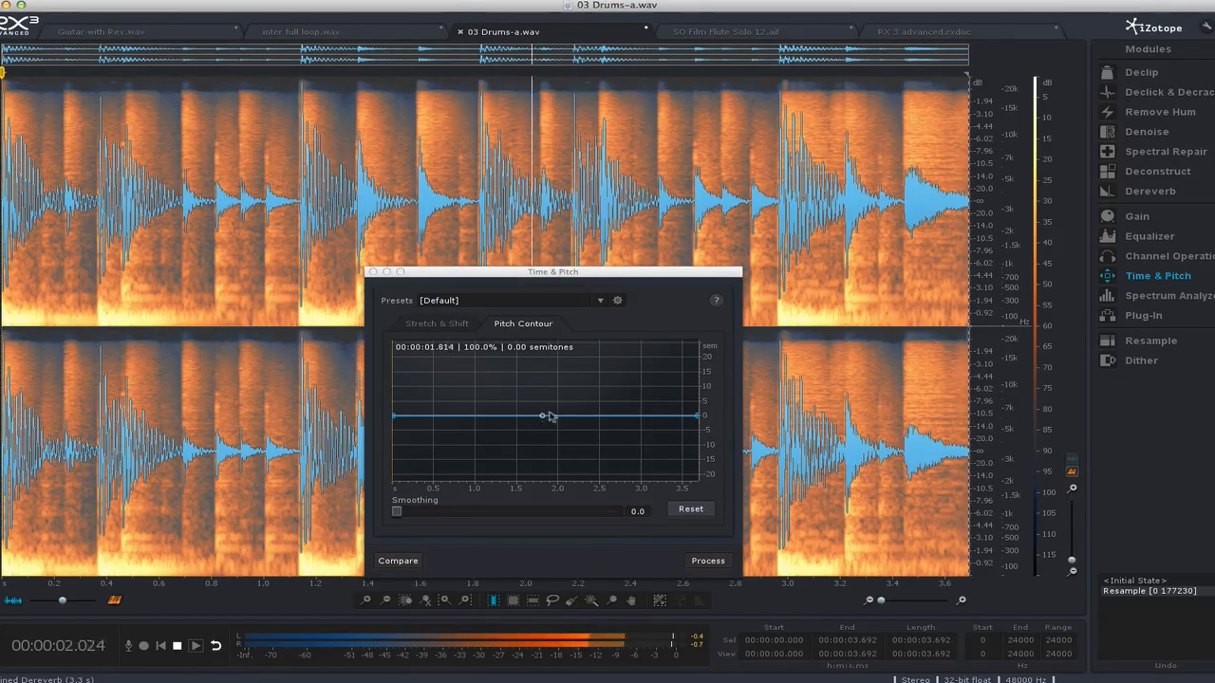
drag(542, 416, 573, 467)
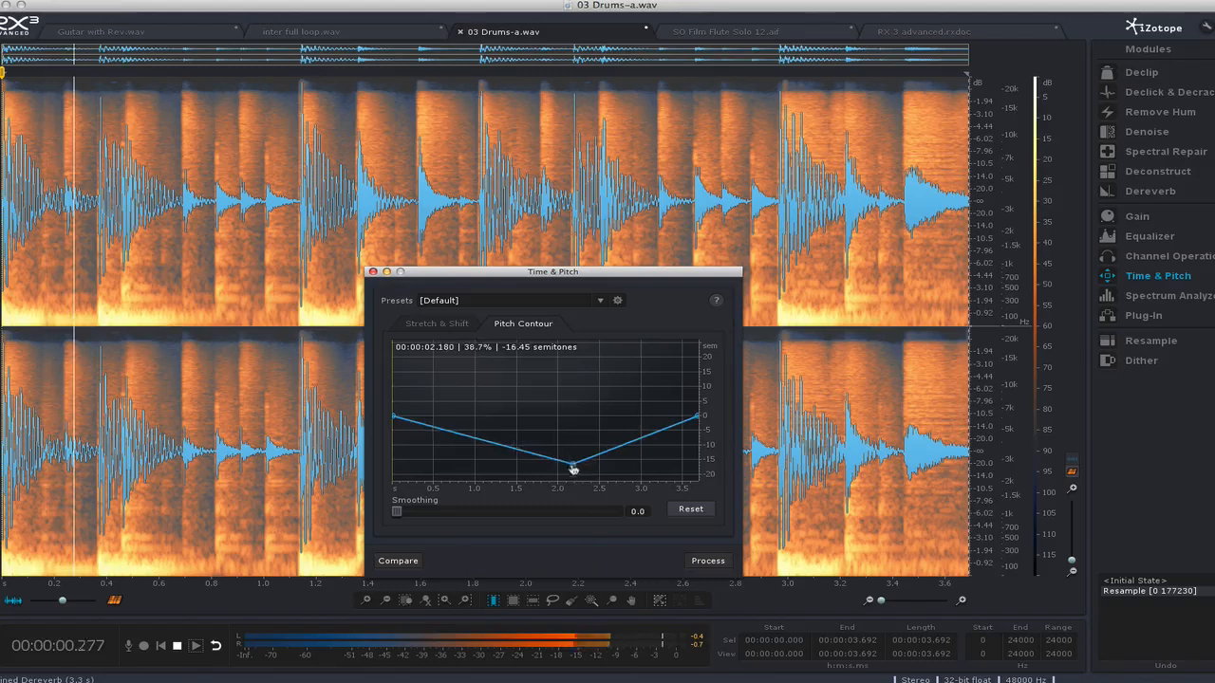
drag(573, 471, 522, 450)
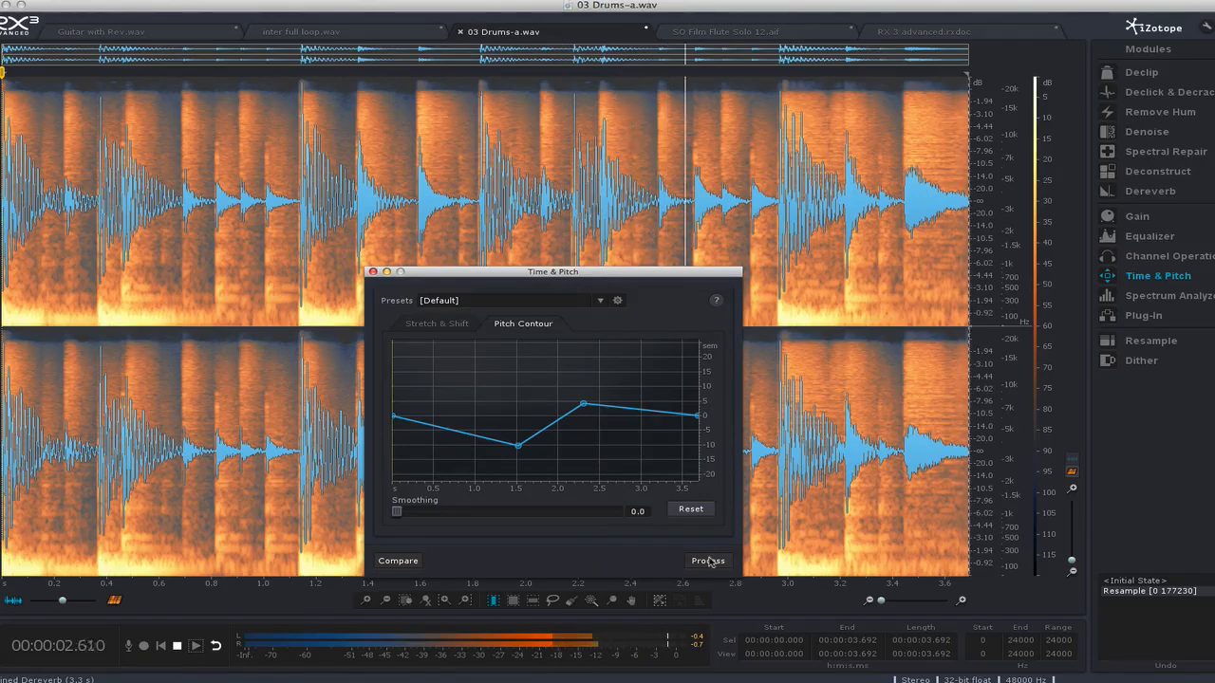
click(706, 560)
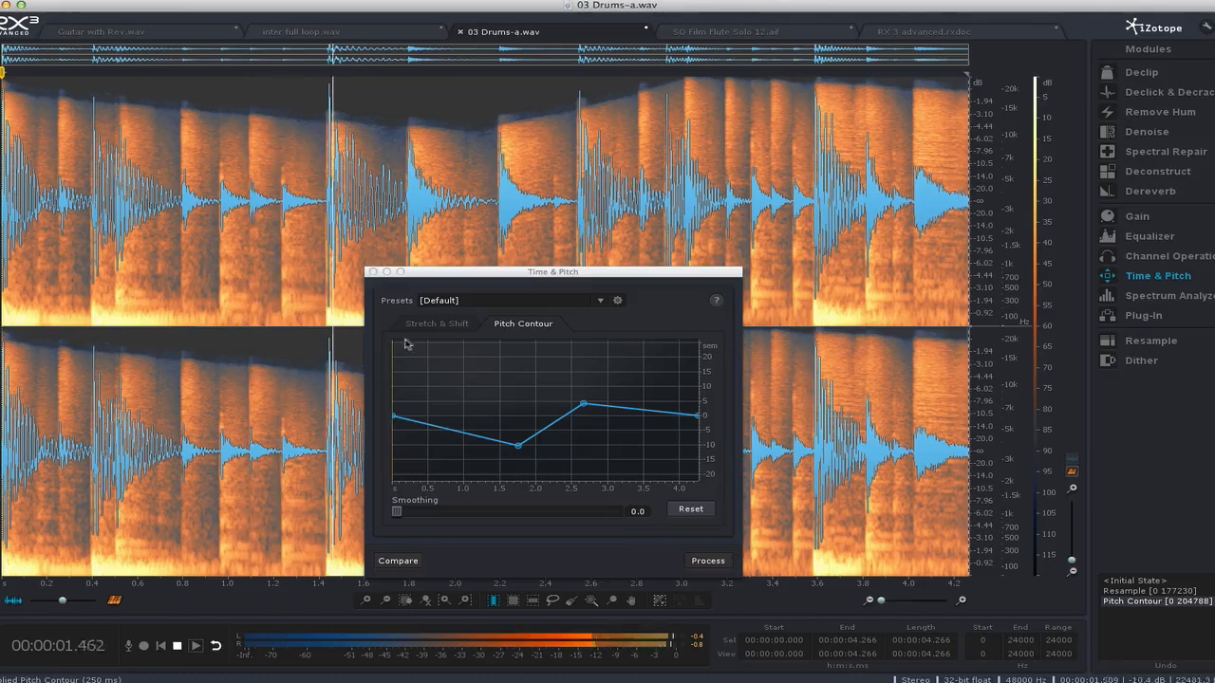
Redraw the pitch curve with a peak and process the drums again.
drag(584, 403, 582, 391)
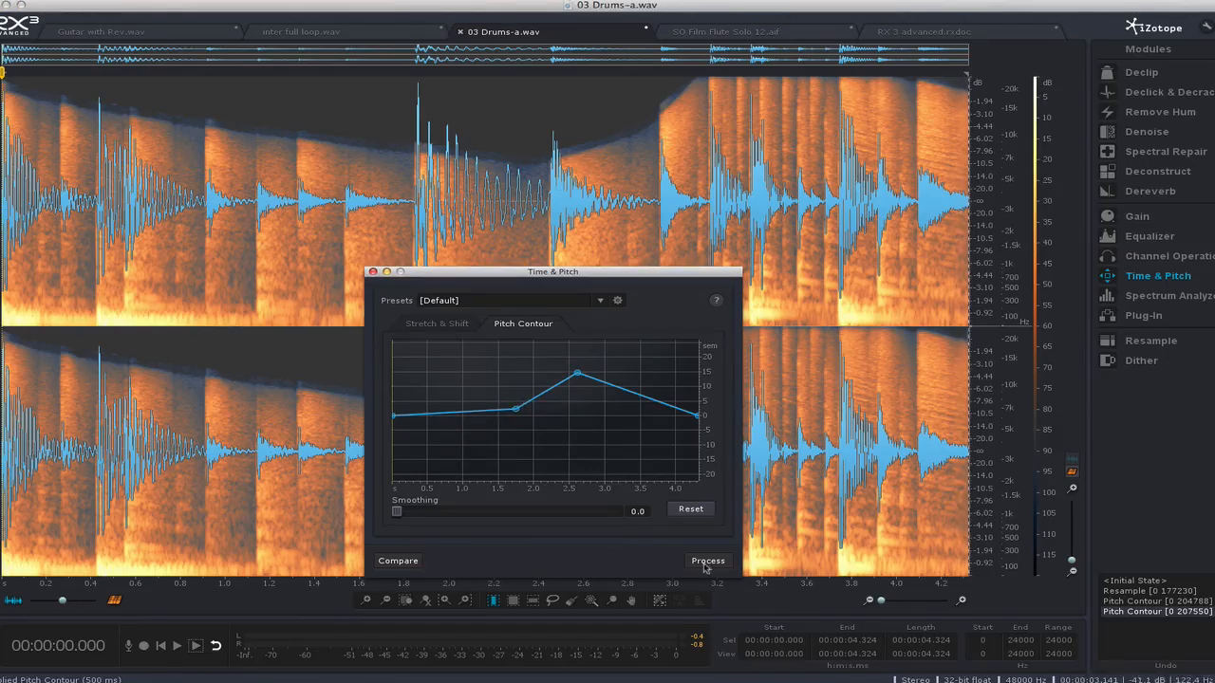
click(706, 560)
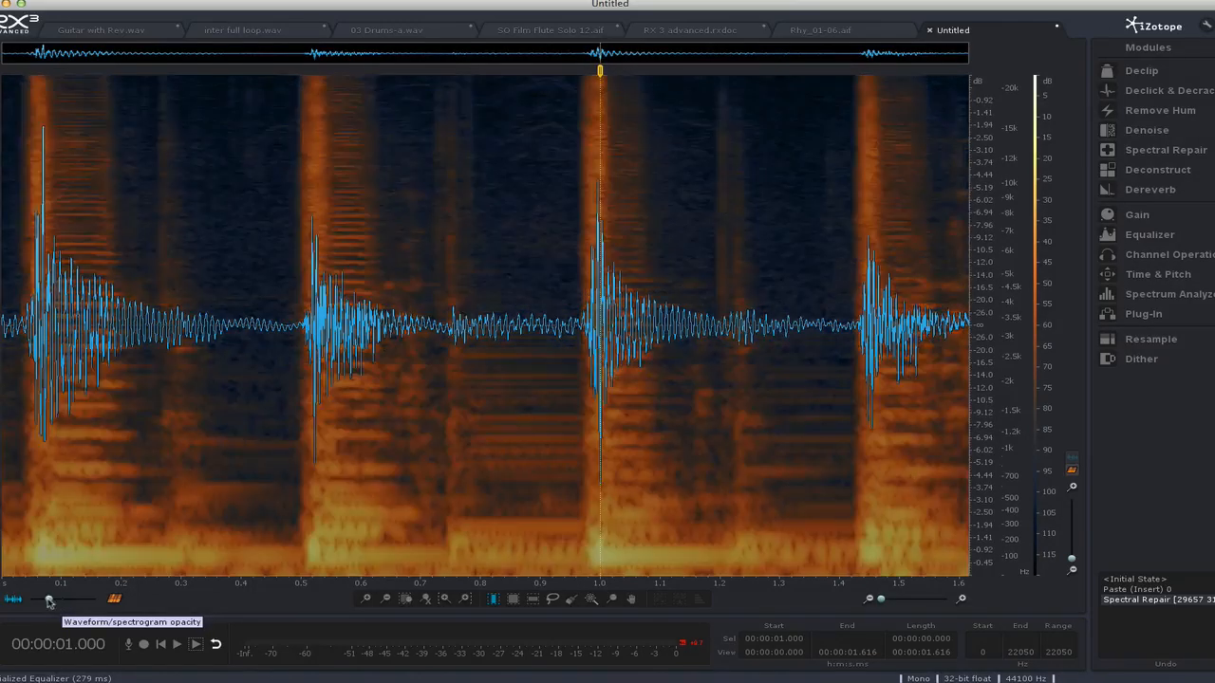
Set the waveform/spectrogram blend mostly to spectrogram and box-select the squeak between the first two hits.
drag(49, 600, 95, 600)
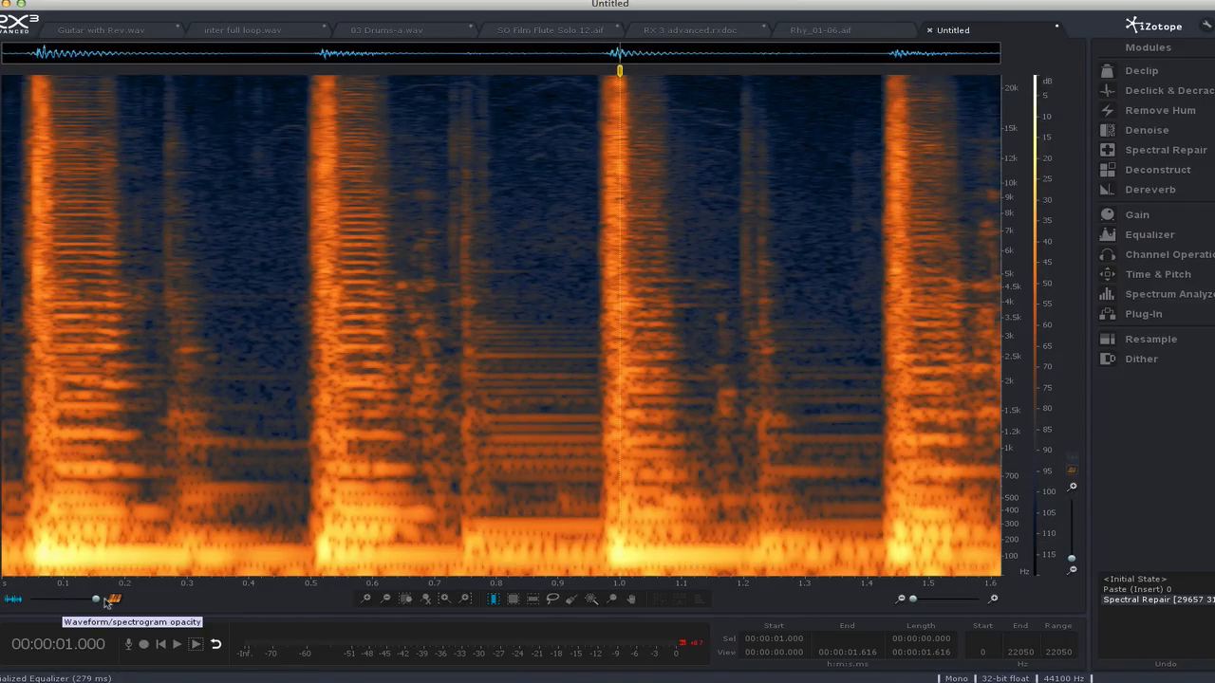
drag(95, 600, 61, 600)
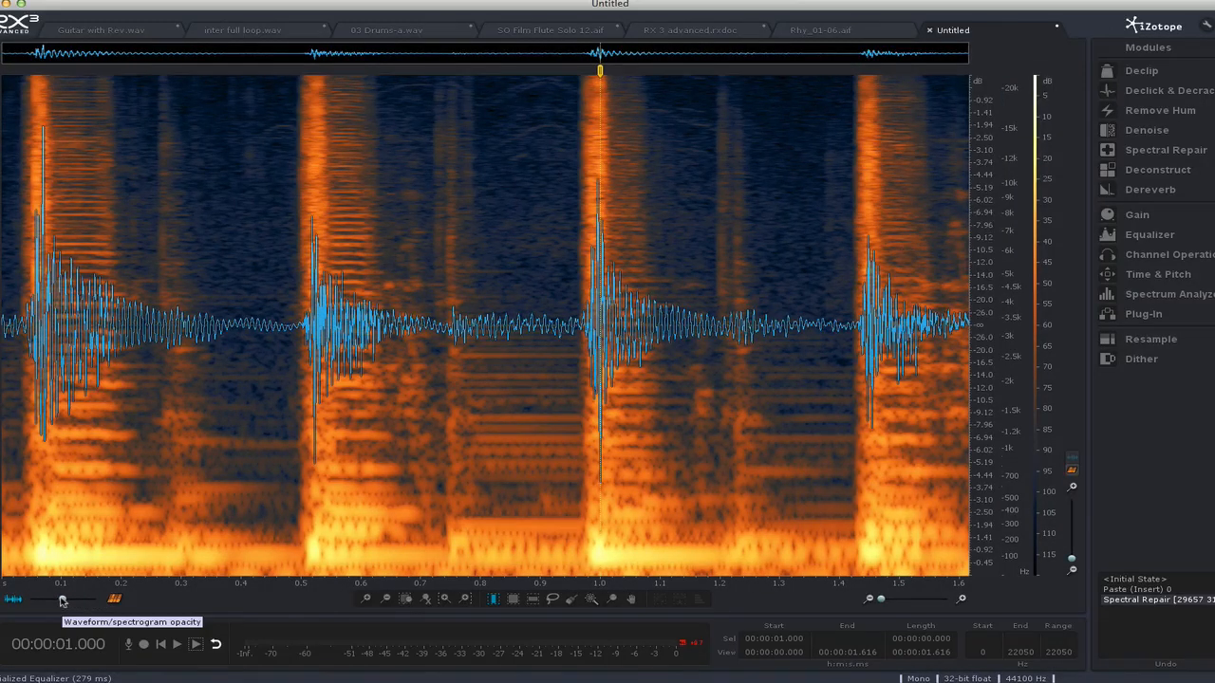
drag(61, 599, 53, 600)
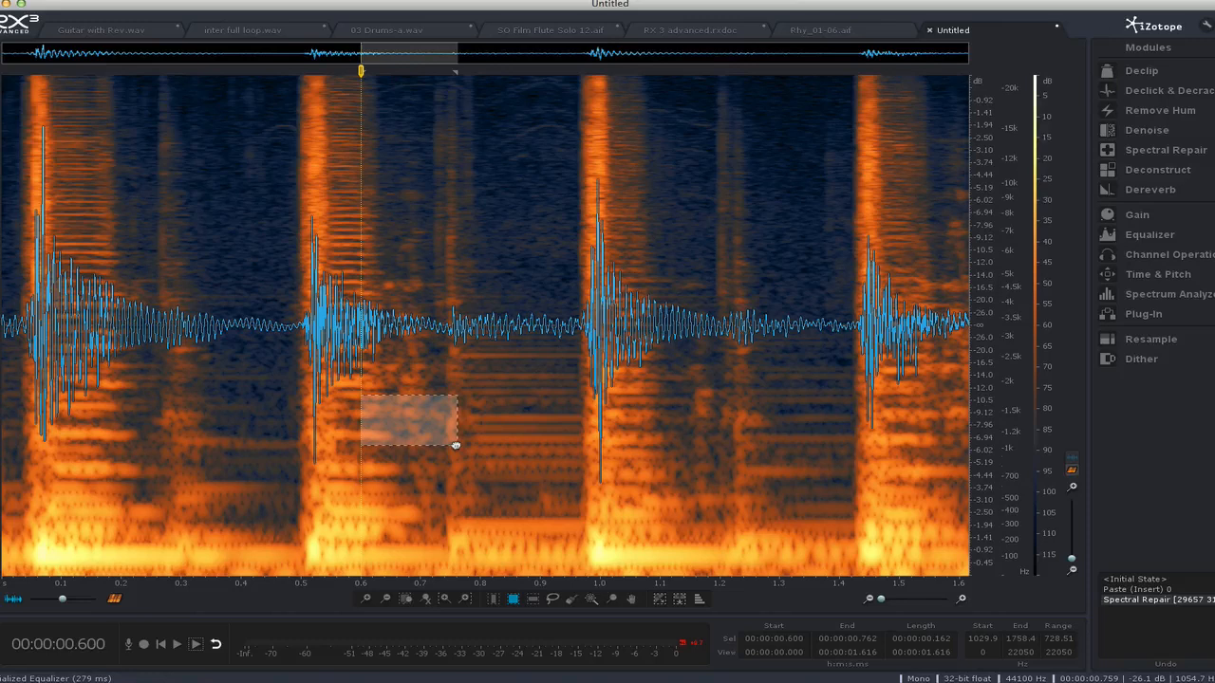
drag(408, 421, 389, 509)
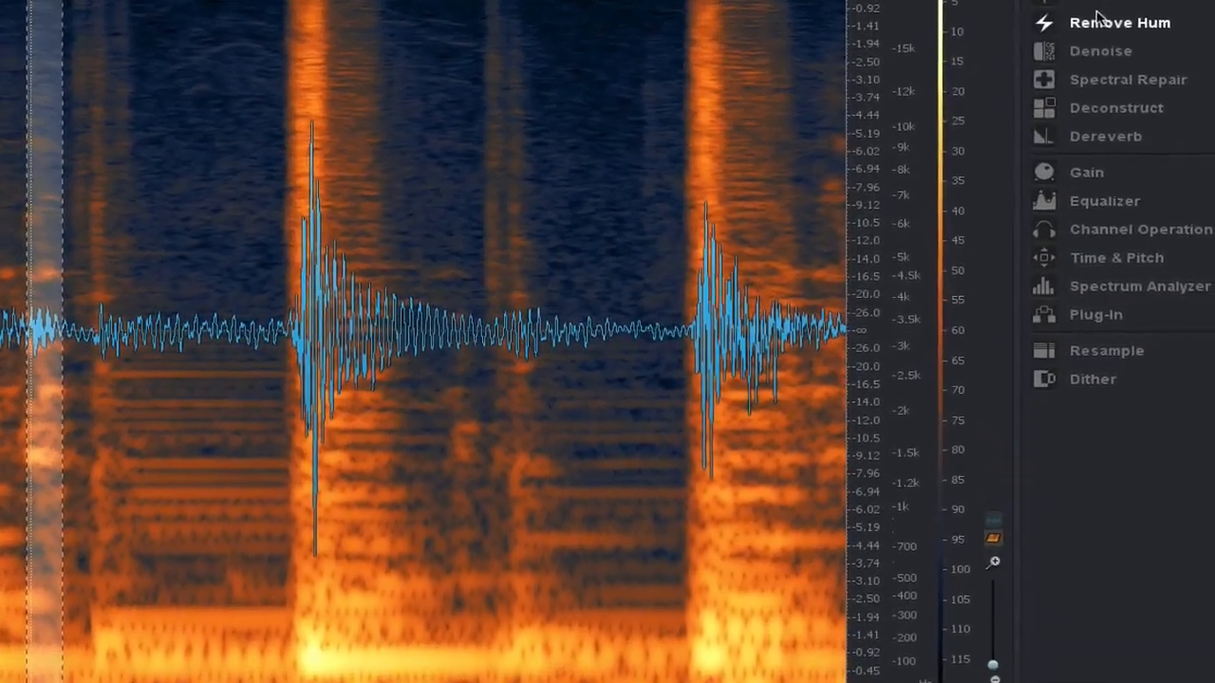
Attenuate the marked squeak between drum hits using Spectral Repair's Attenuate unwanted event preset.
click(1127, 79)
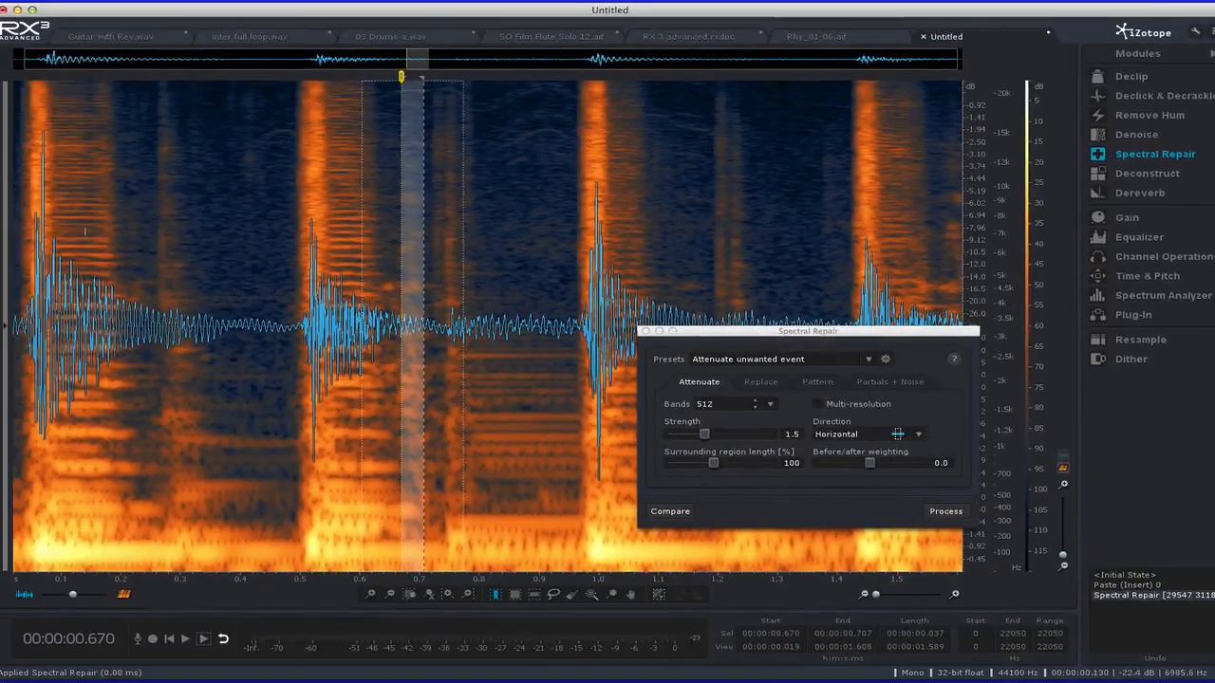
click(184, 638)
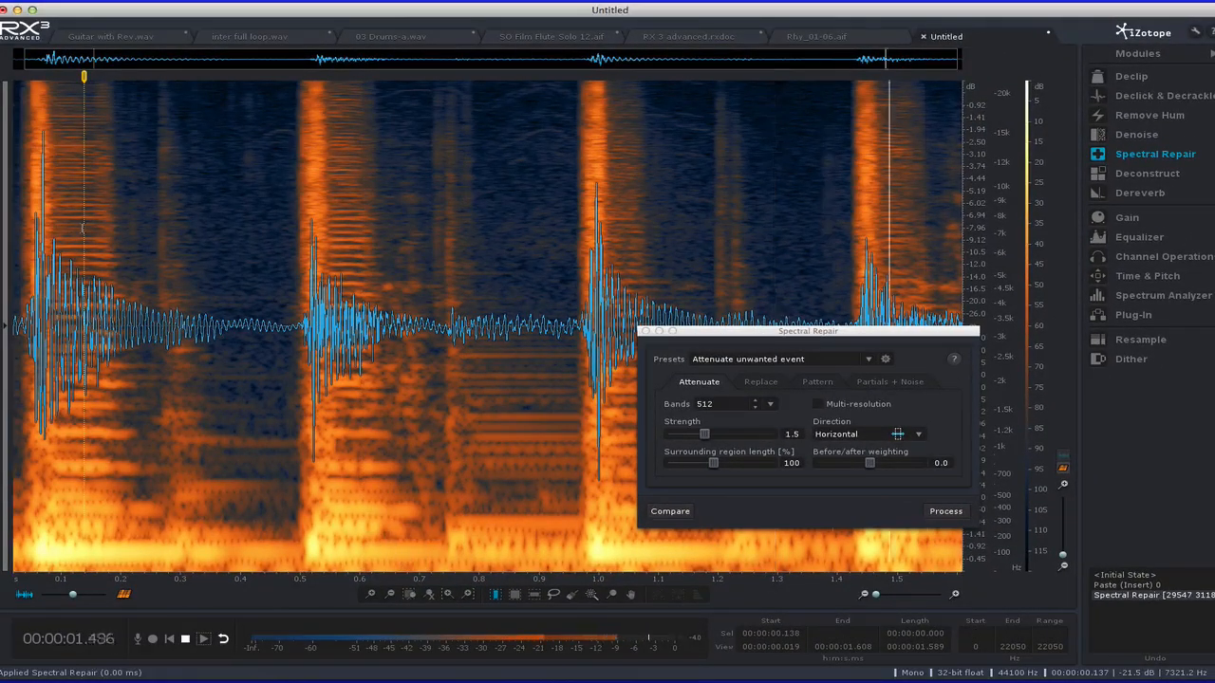